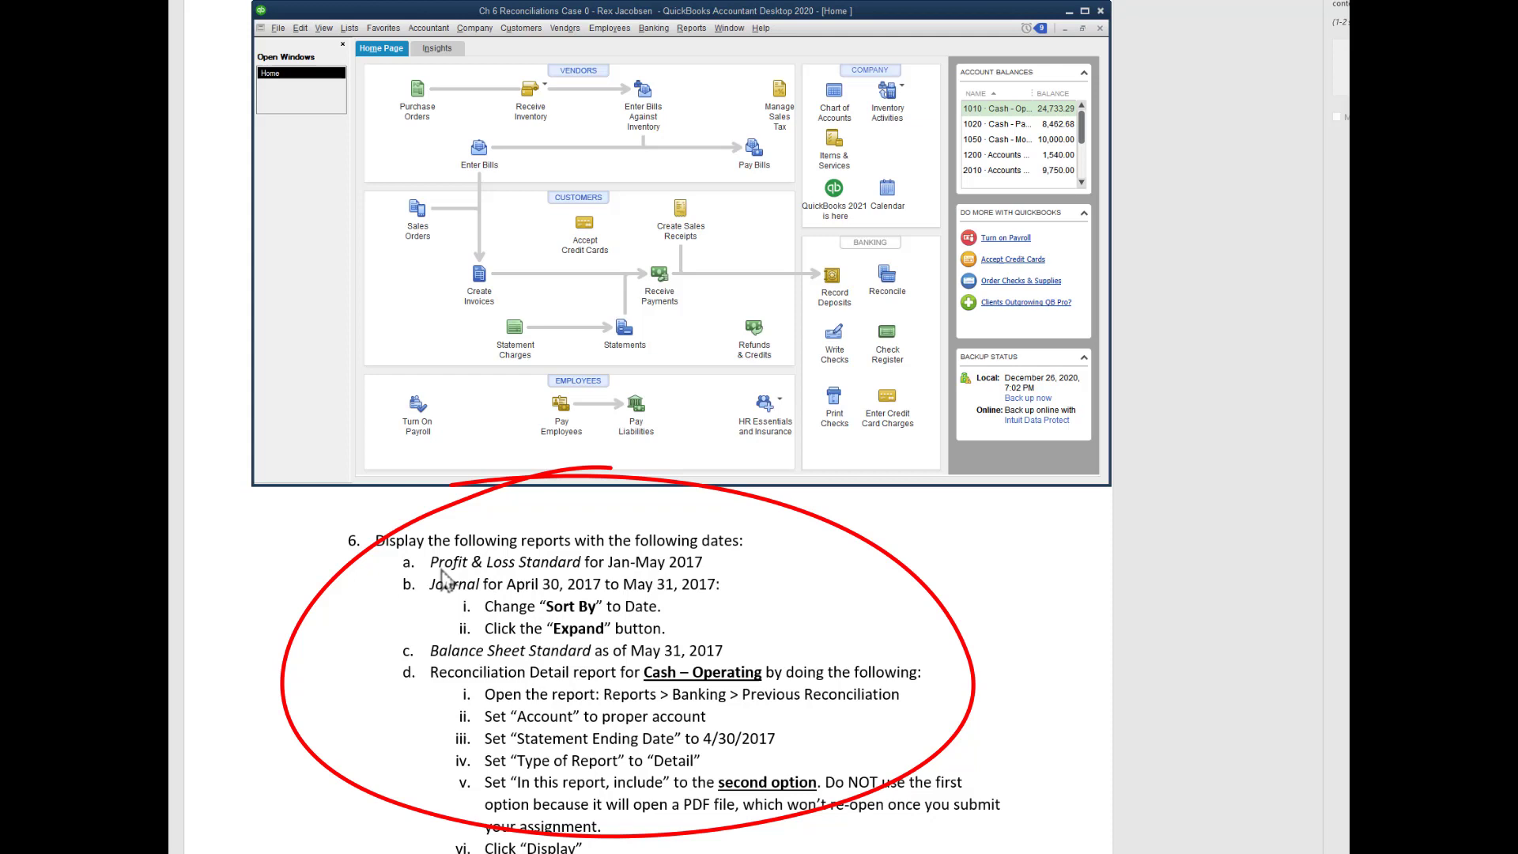
mouse_move(461, 625)
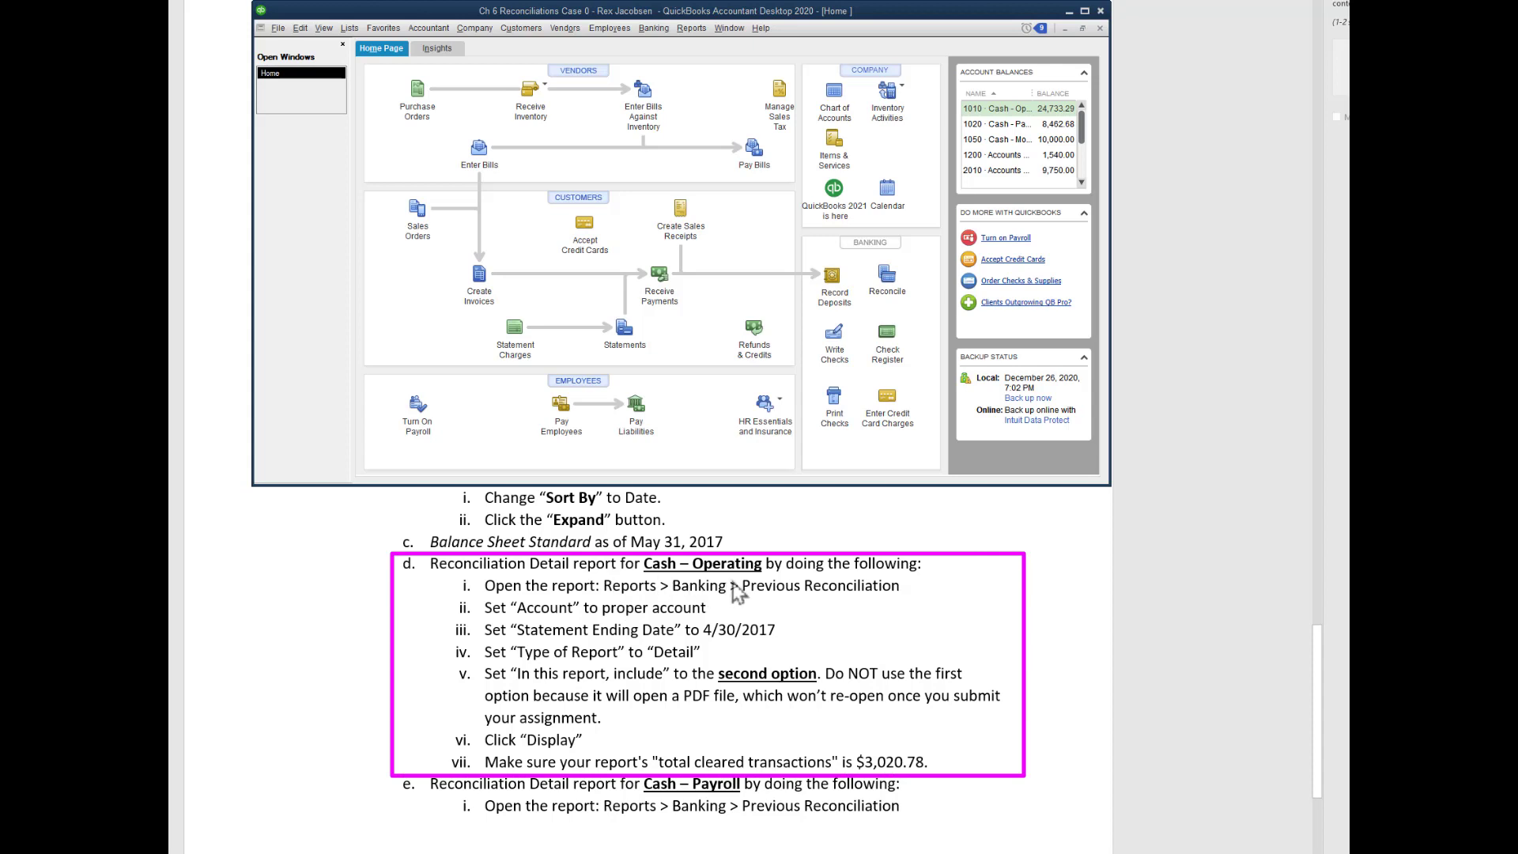
mouse_move(646, 637)
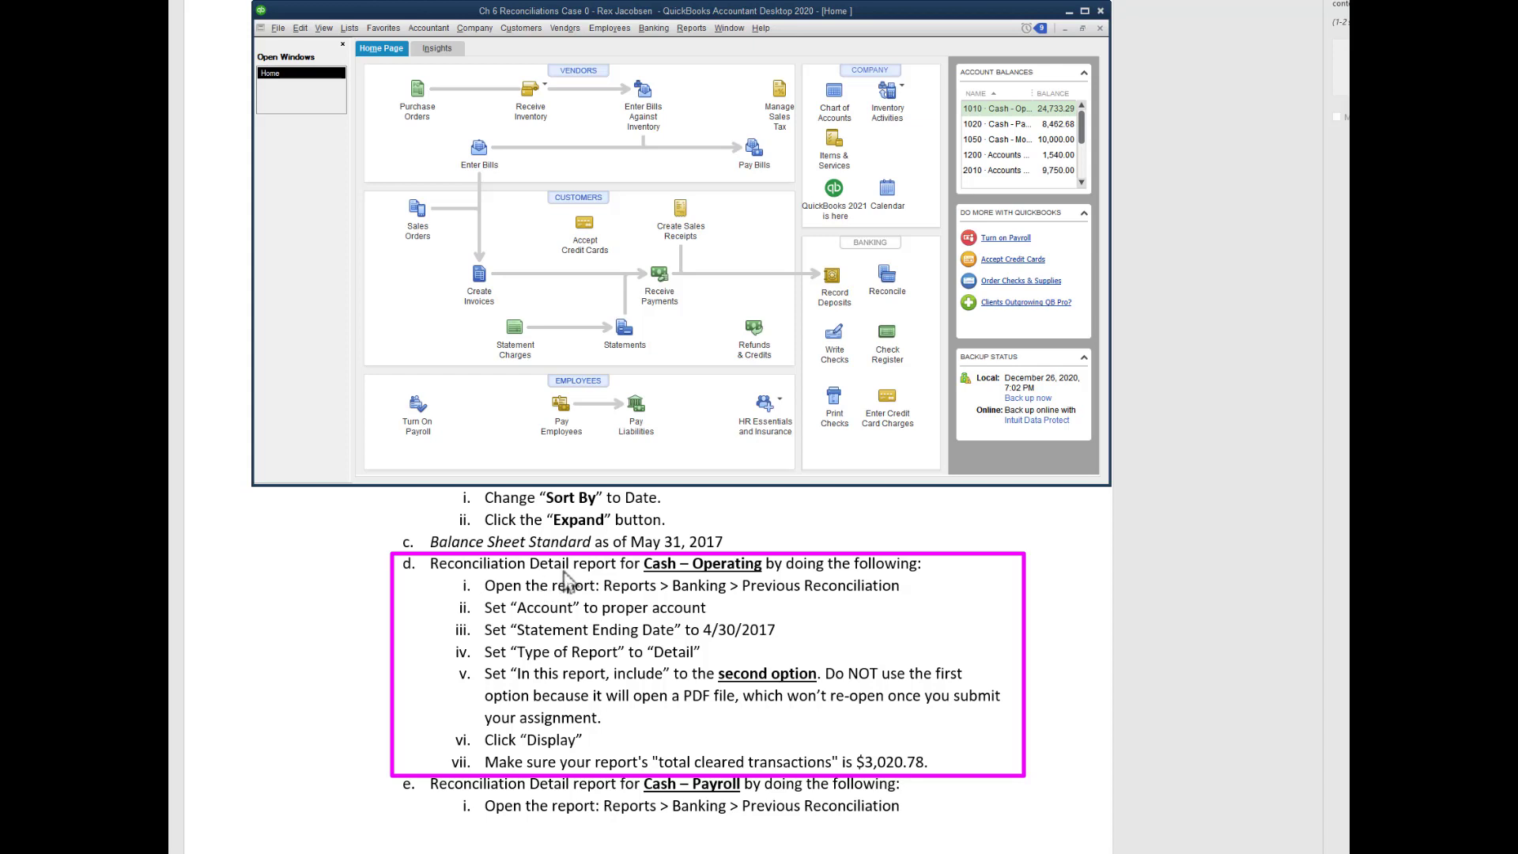
mouse_move(650, 721)
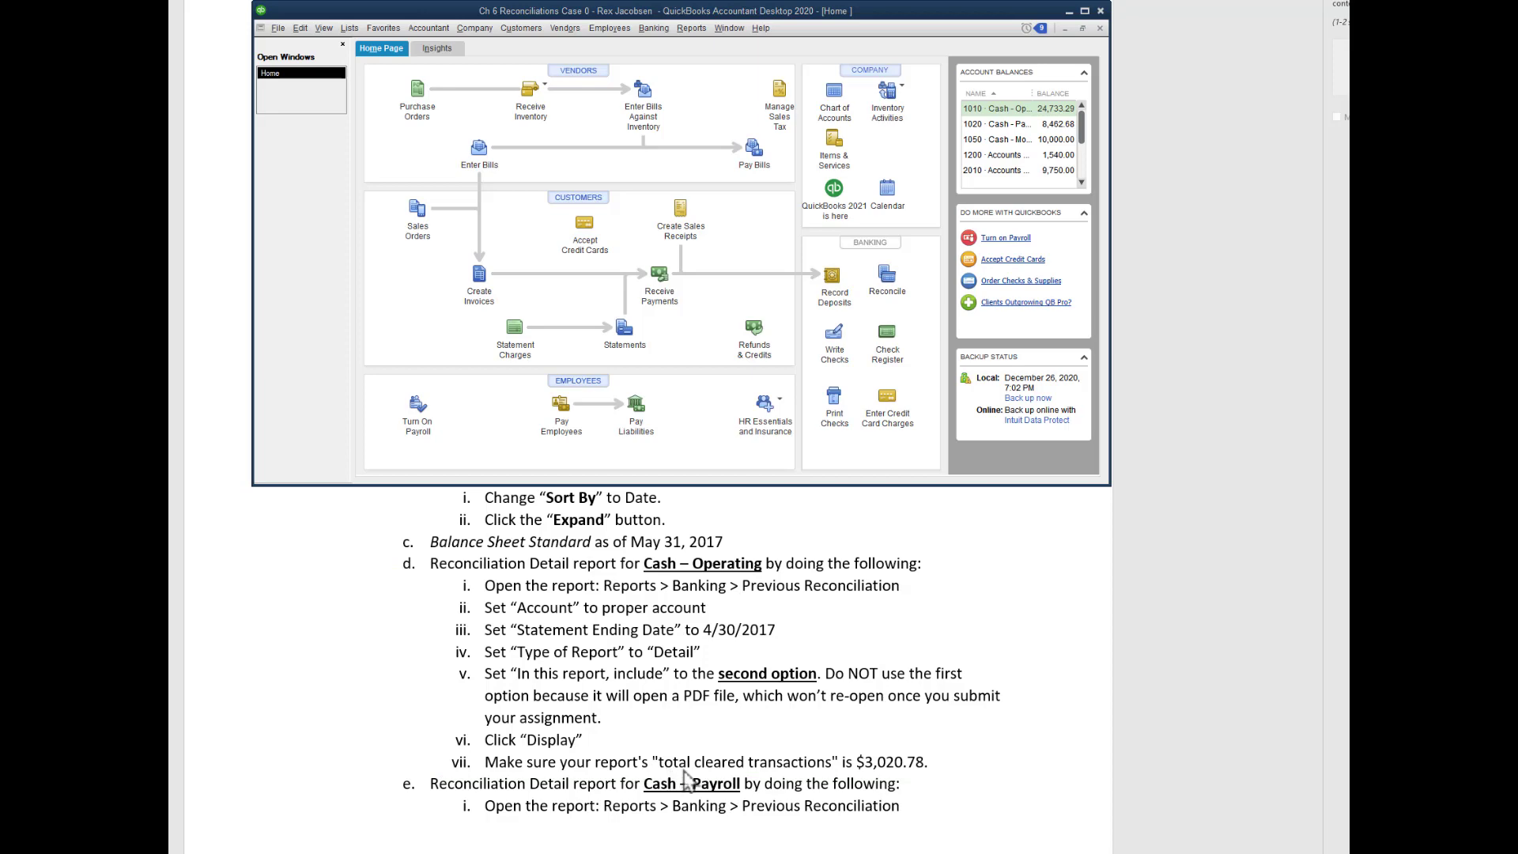
Open the Previous Reconciliation report from Reports > Banking
scroll(down, 3)
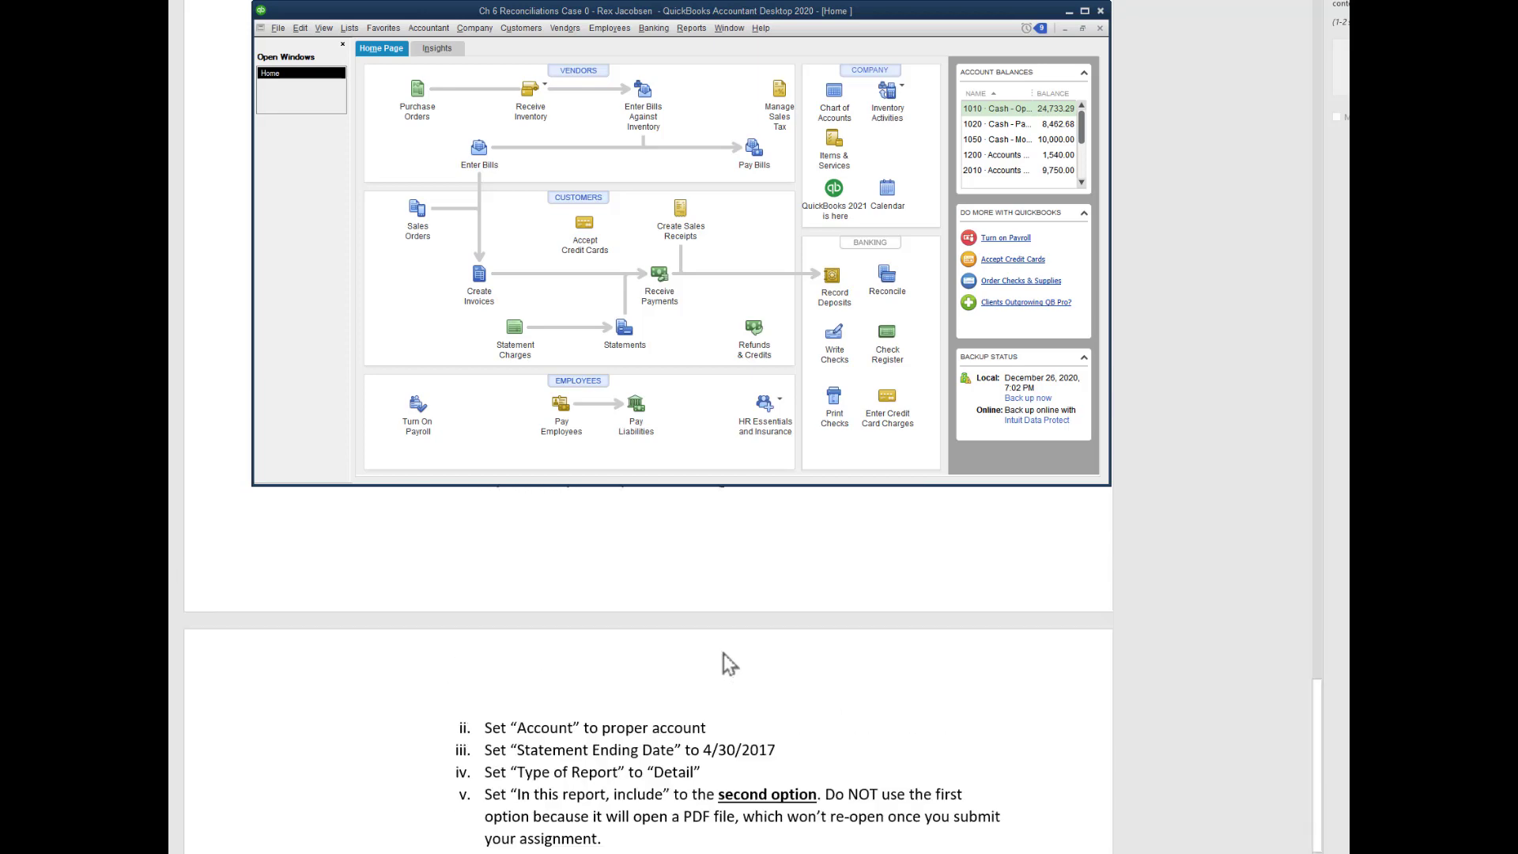
scroll(down, 3)
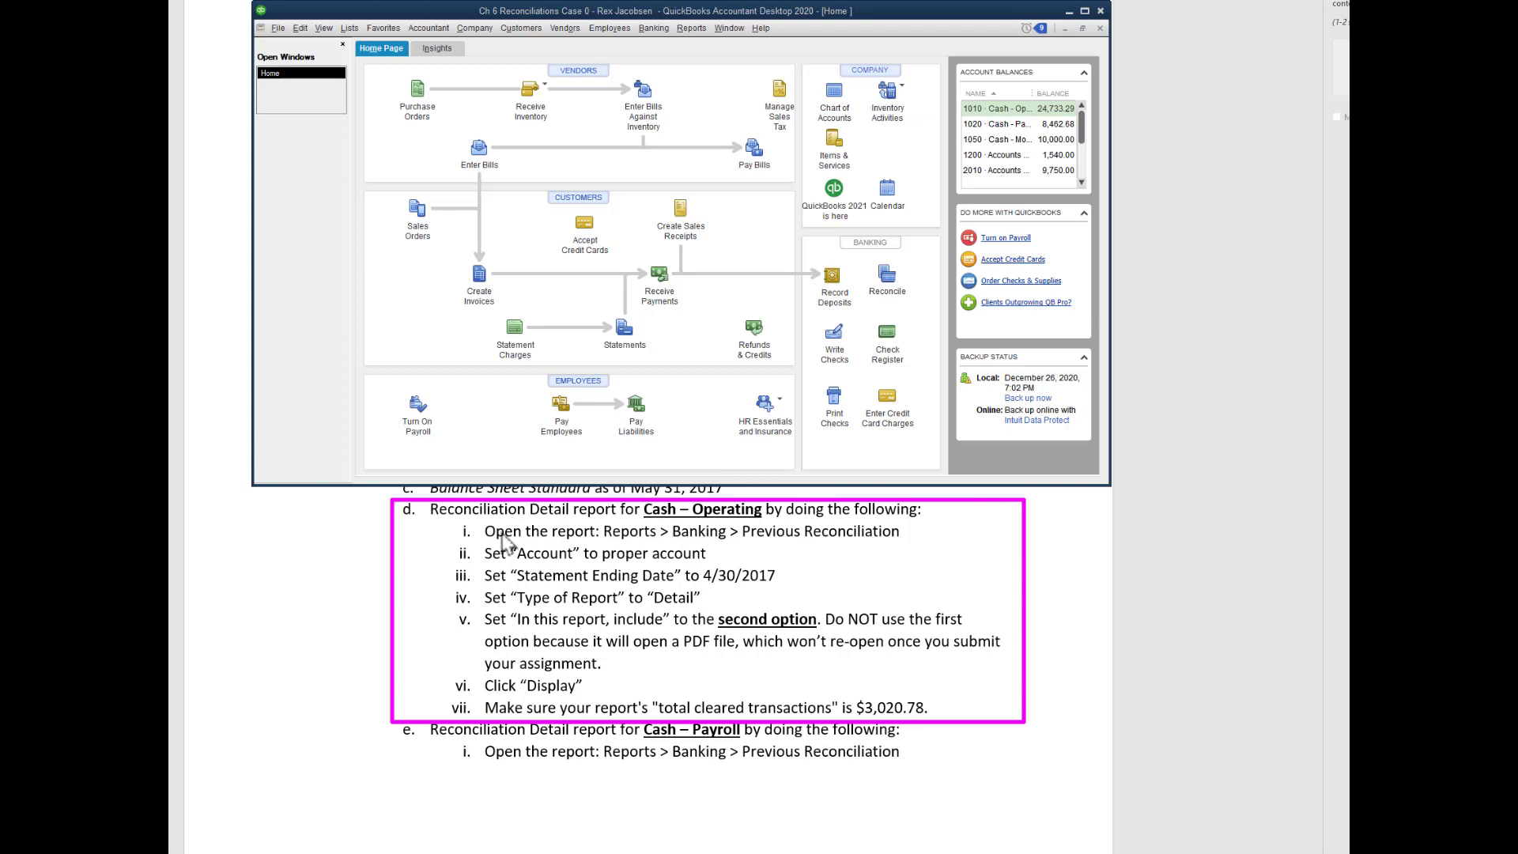
mouse_move(733, 543)
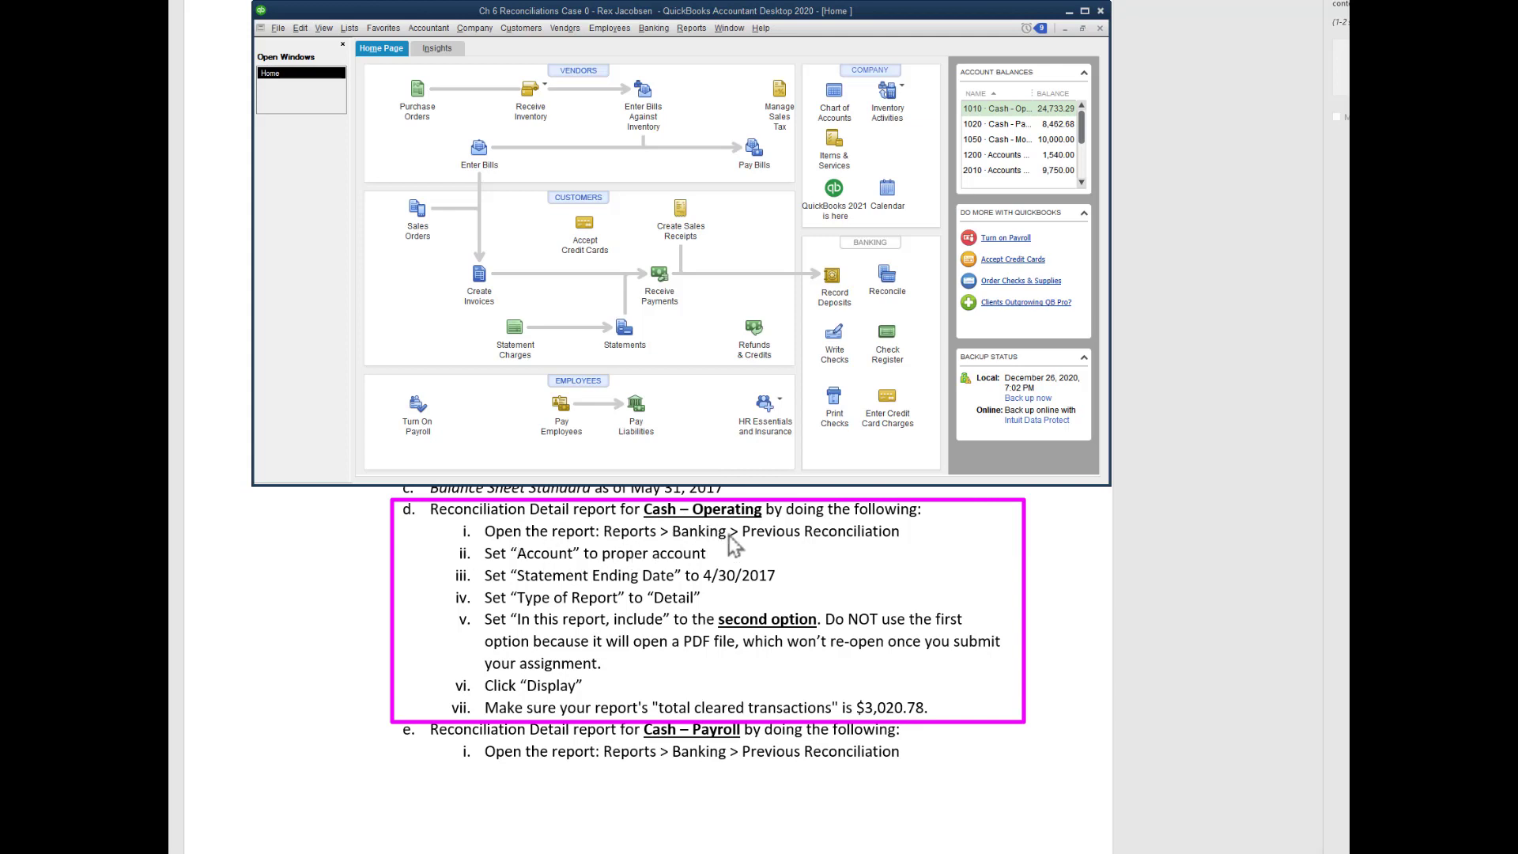
mouse_move(698, 130)
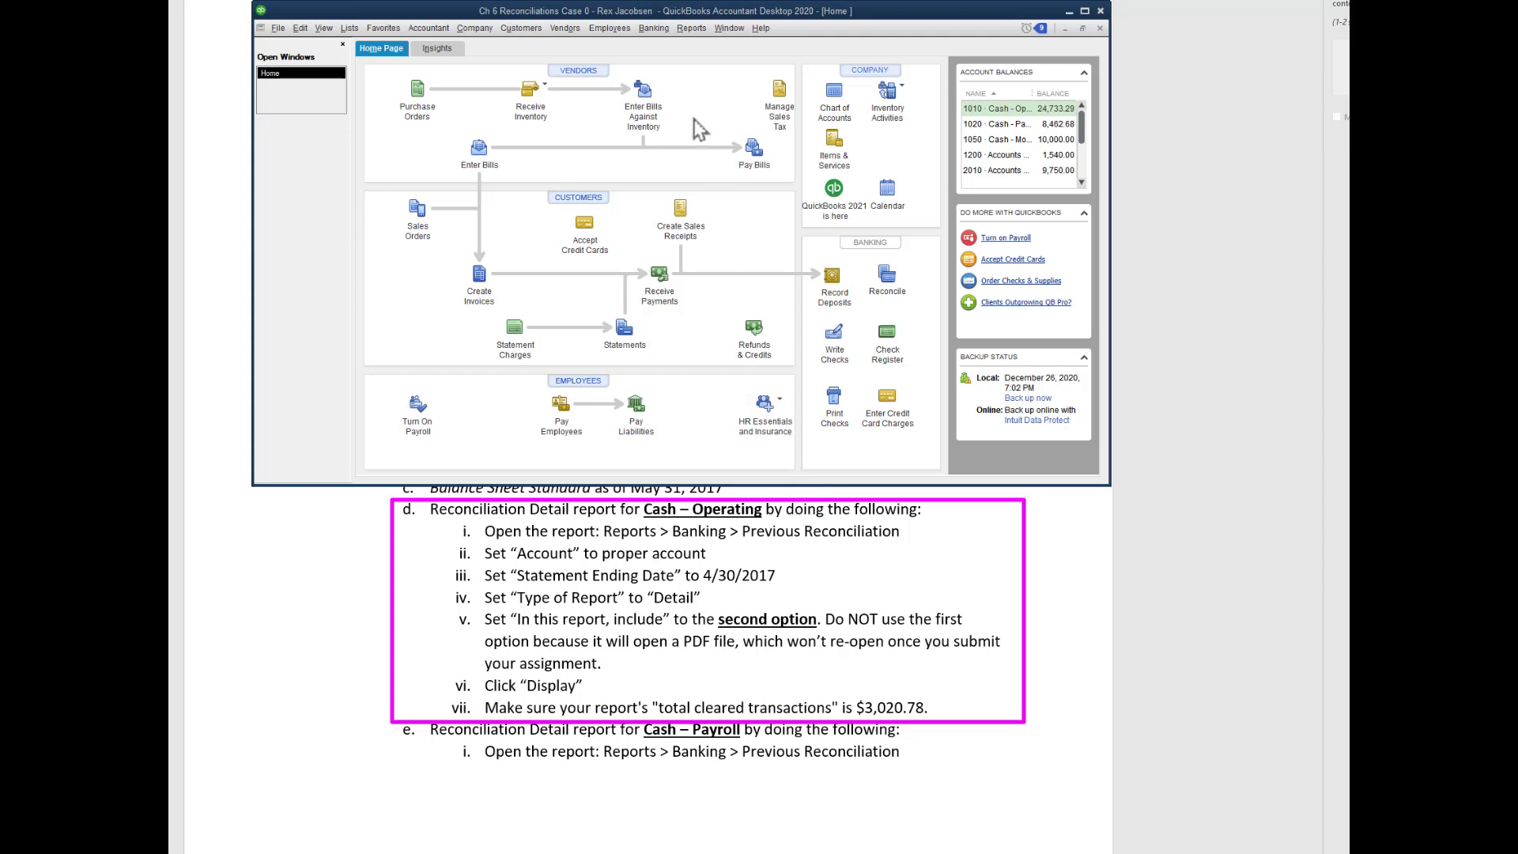
click(690, 27)
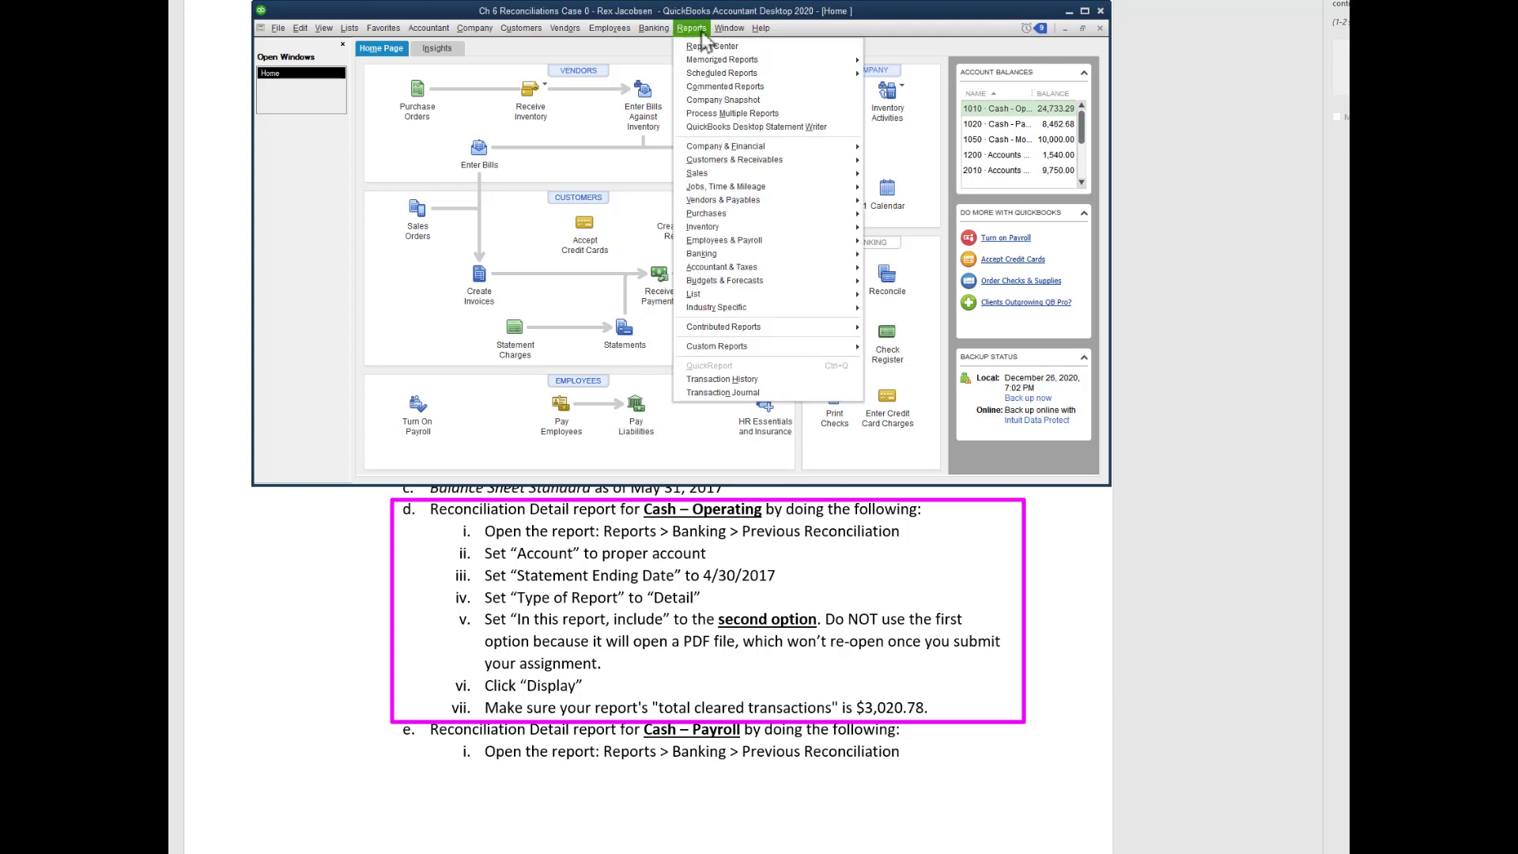
mouse_move(746, 253)
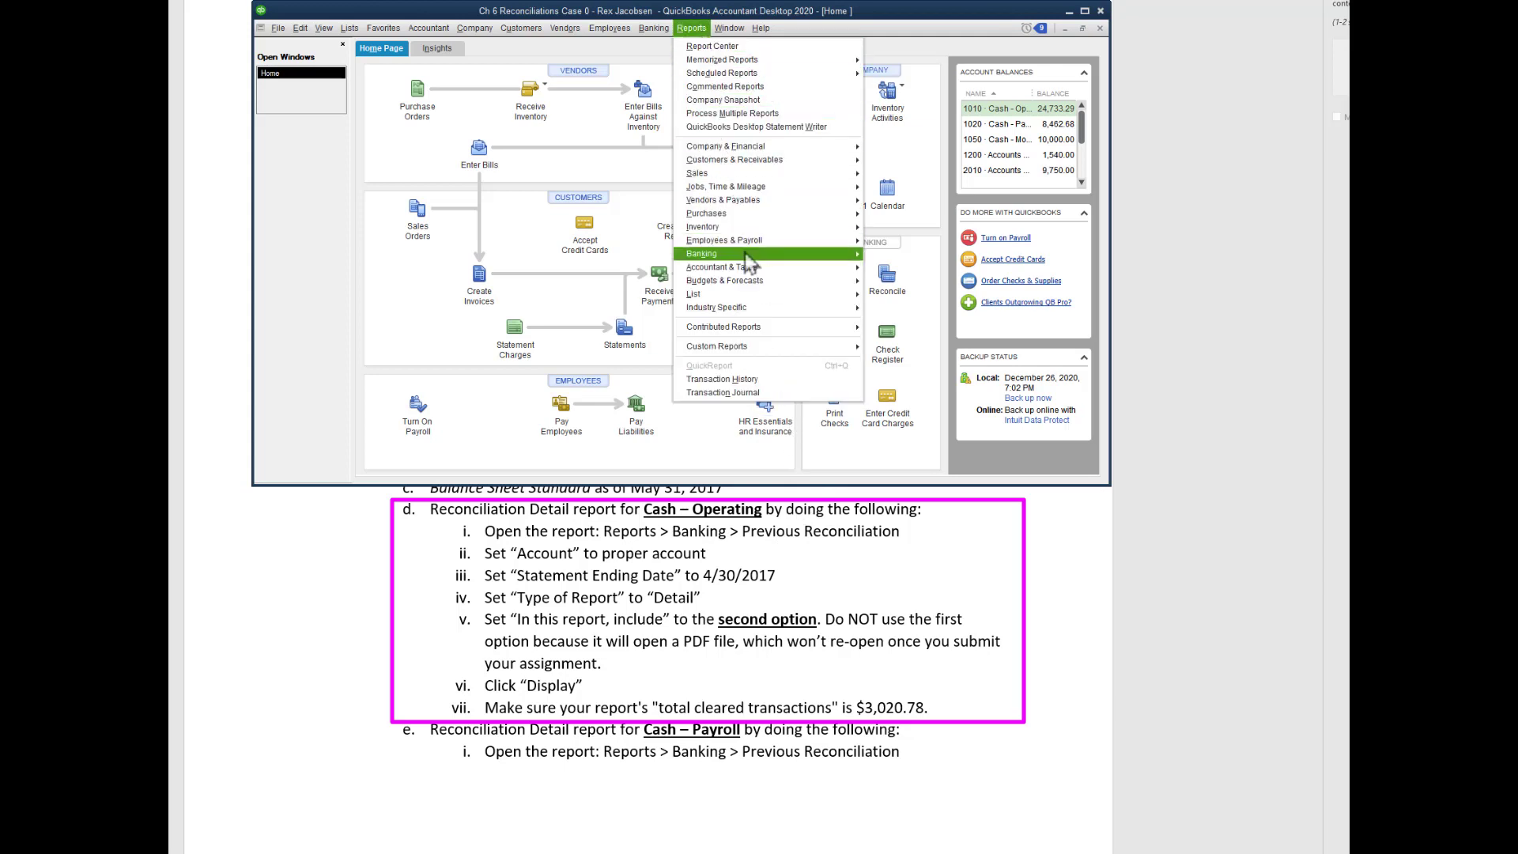
mouse_move(701, 253)
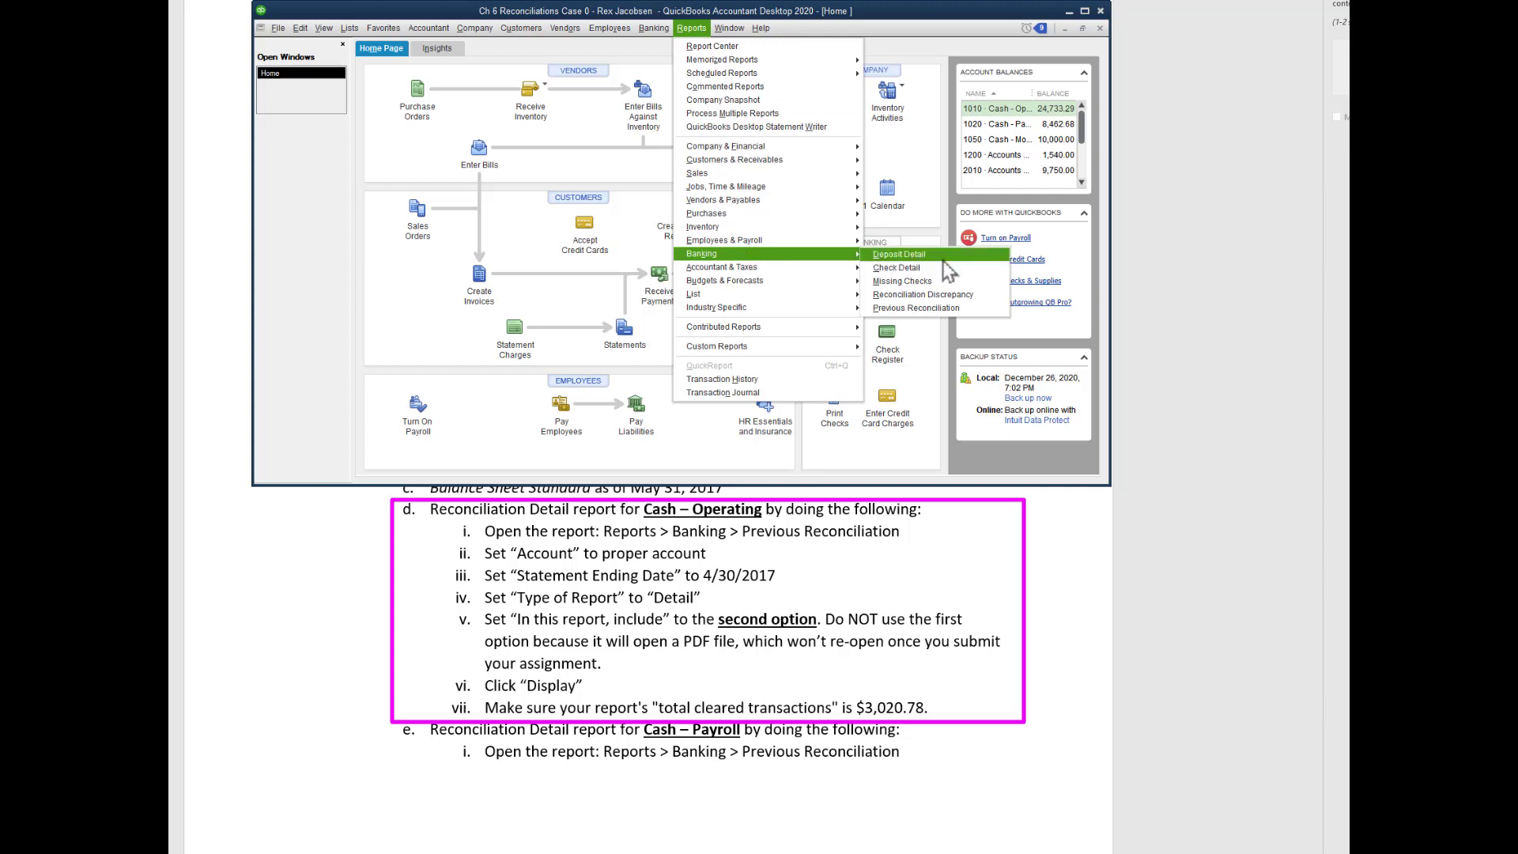
mouse_move(914, 308)
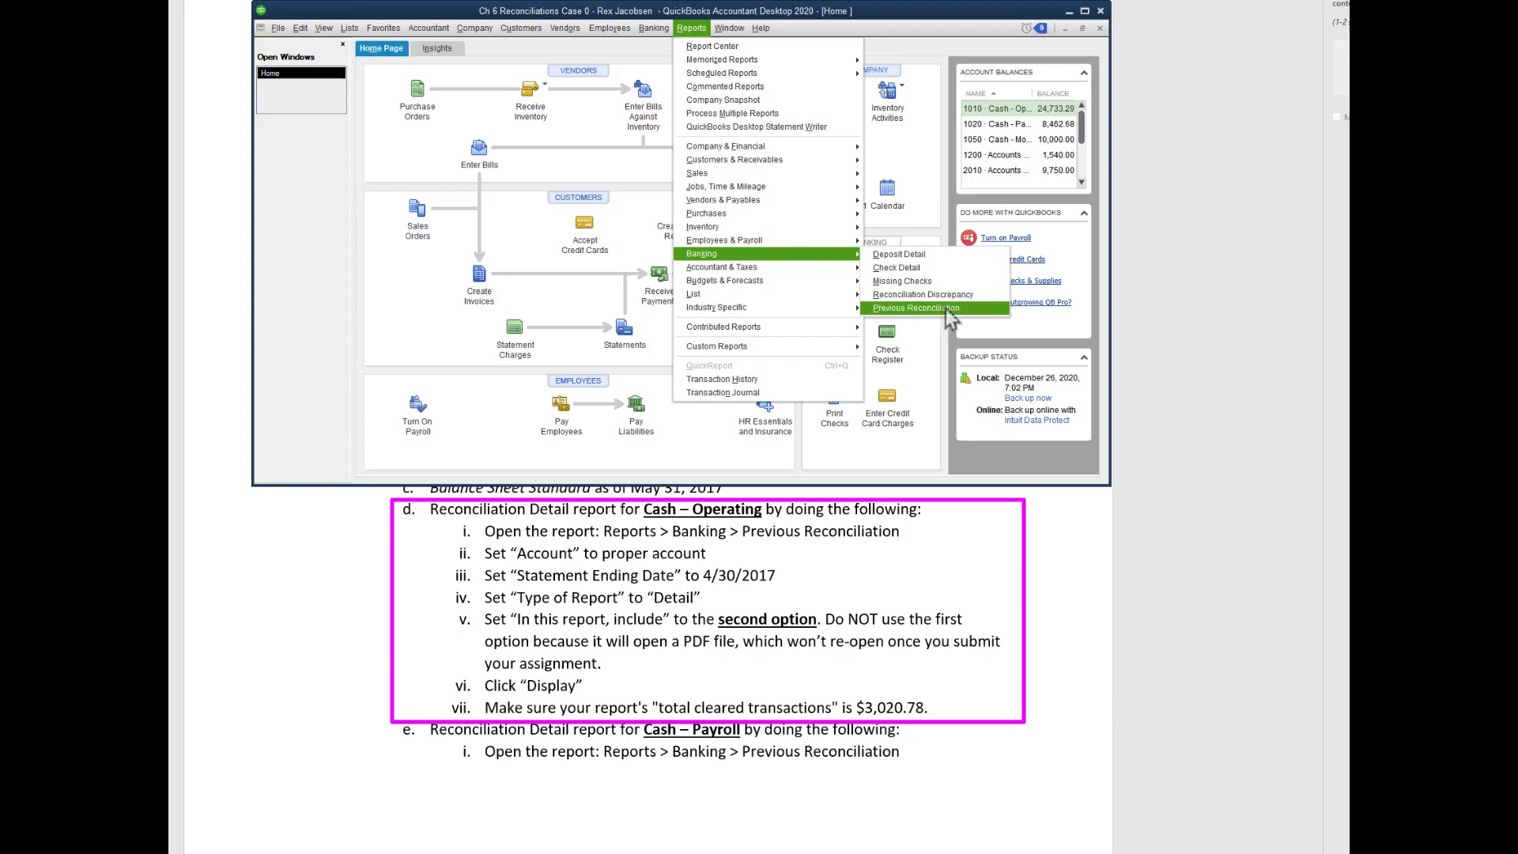
mouse_move(971, 321)
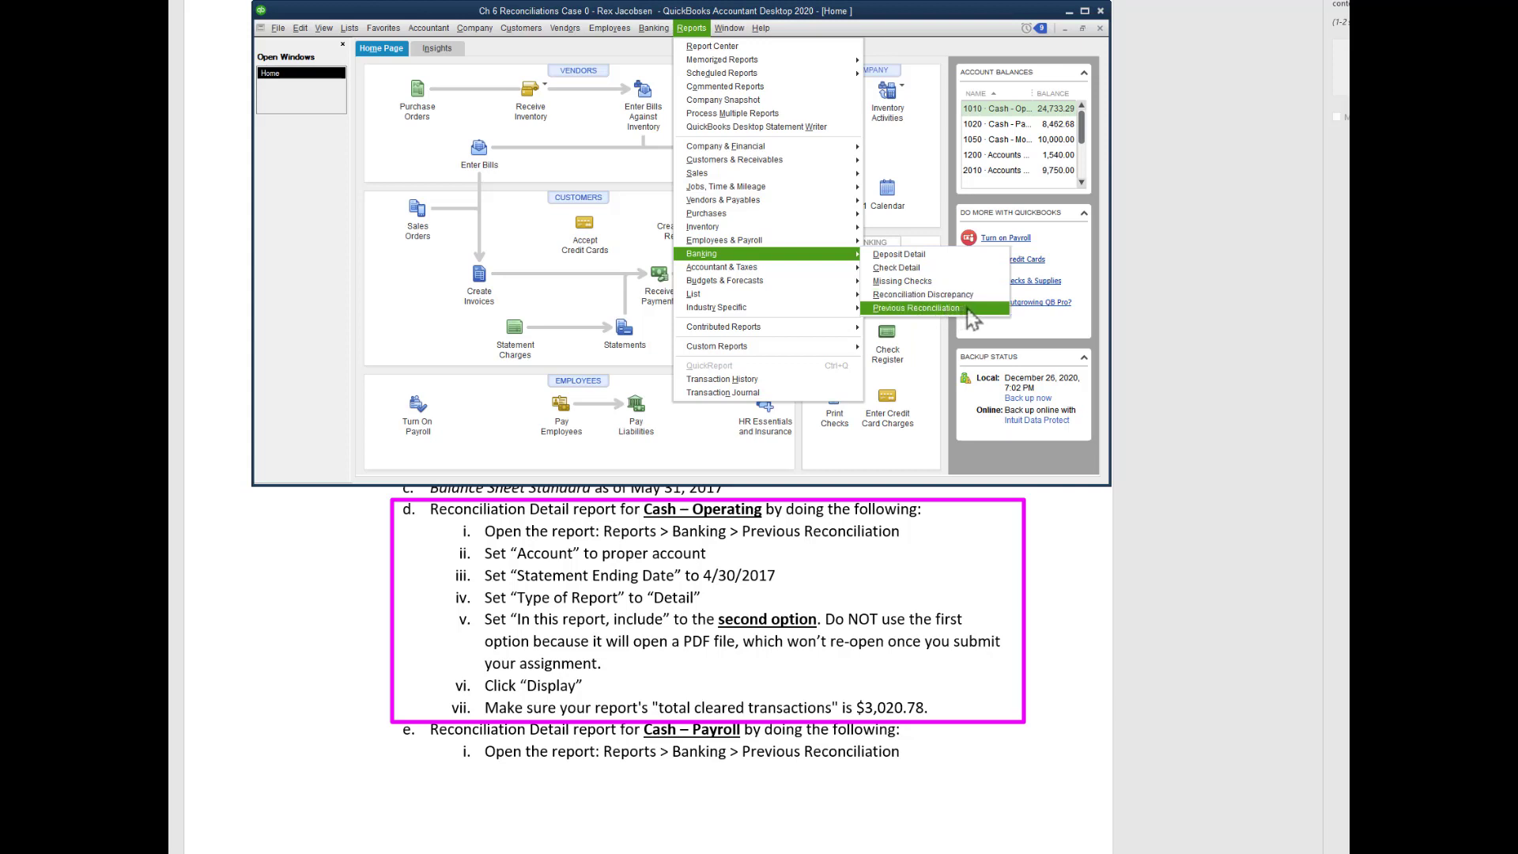
click(914, 308)
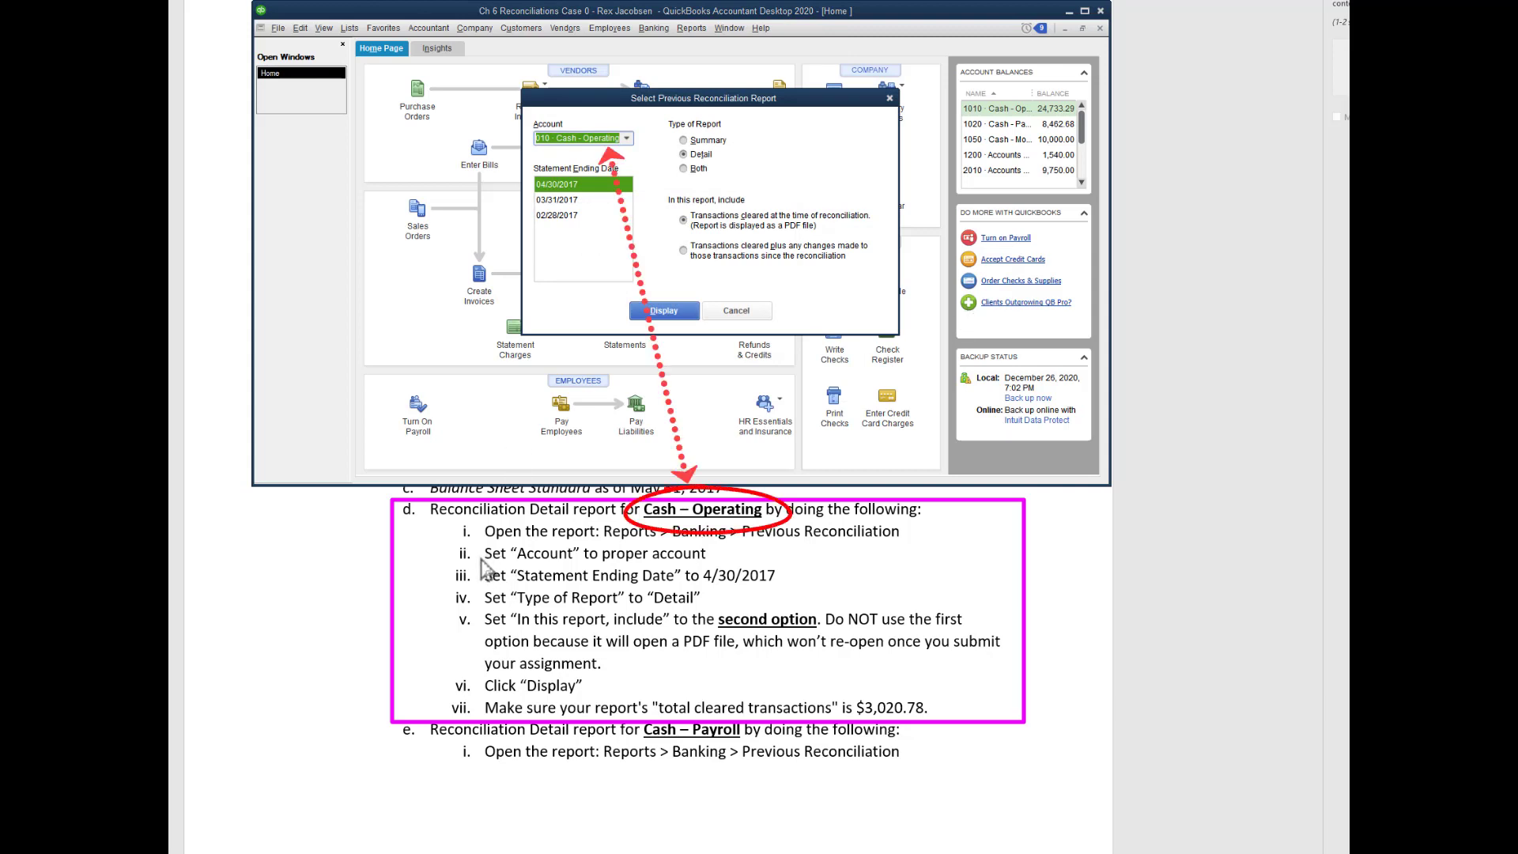
mouse_move(637, 568)
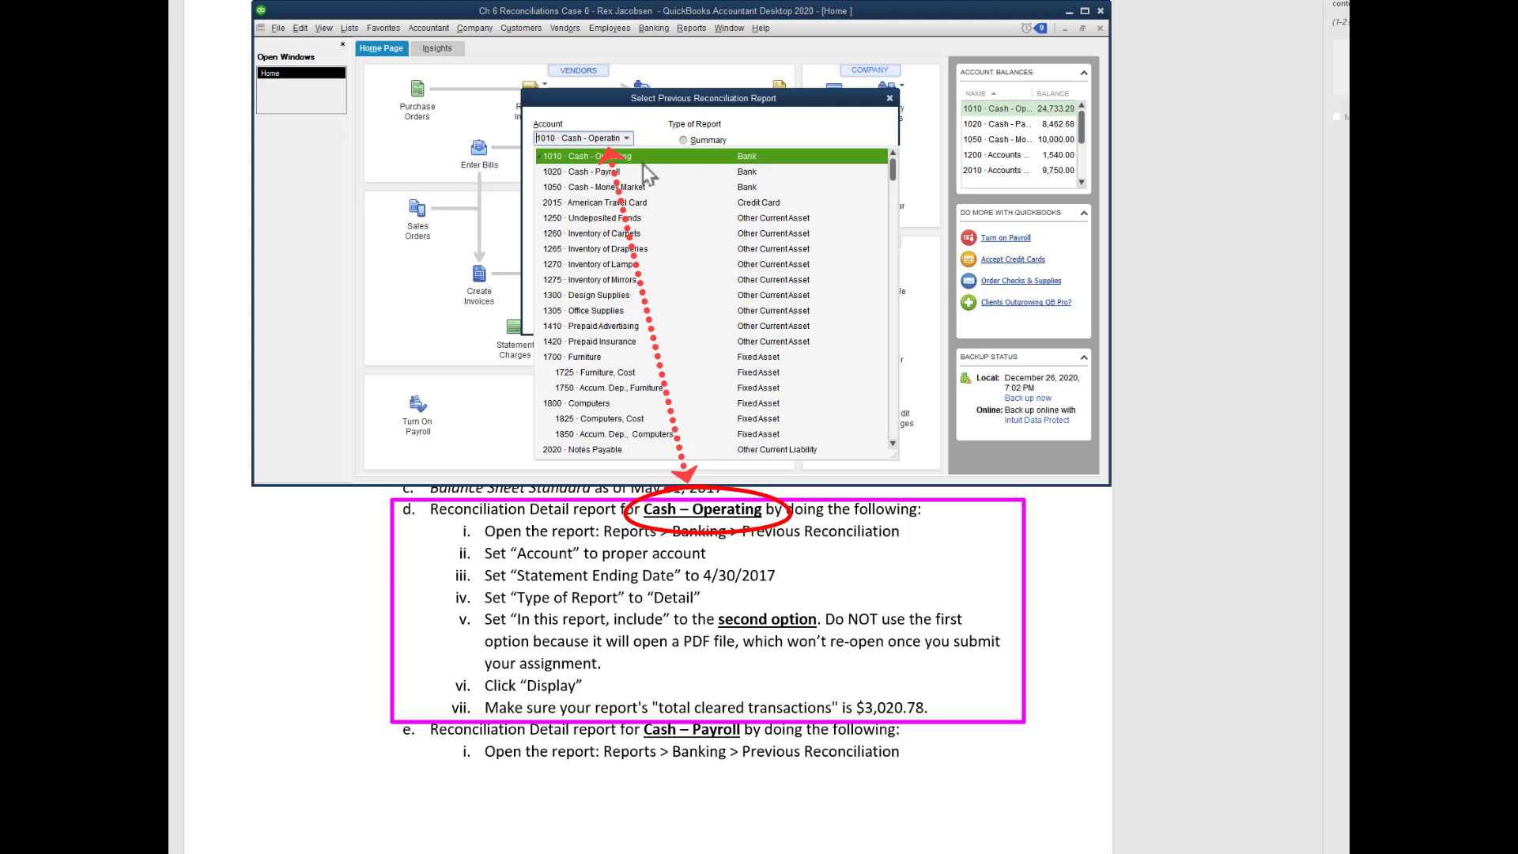
Choose 1010 Cash - Operating, statement ending 04/30/2017, and include cleared transactions plus later changes
click(593, 156)
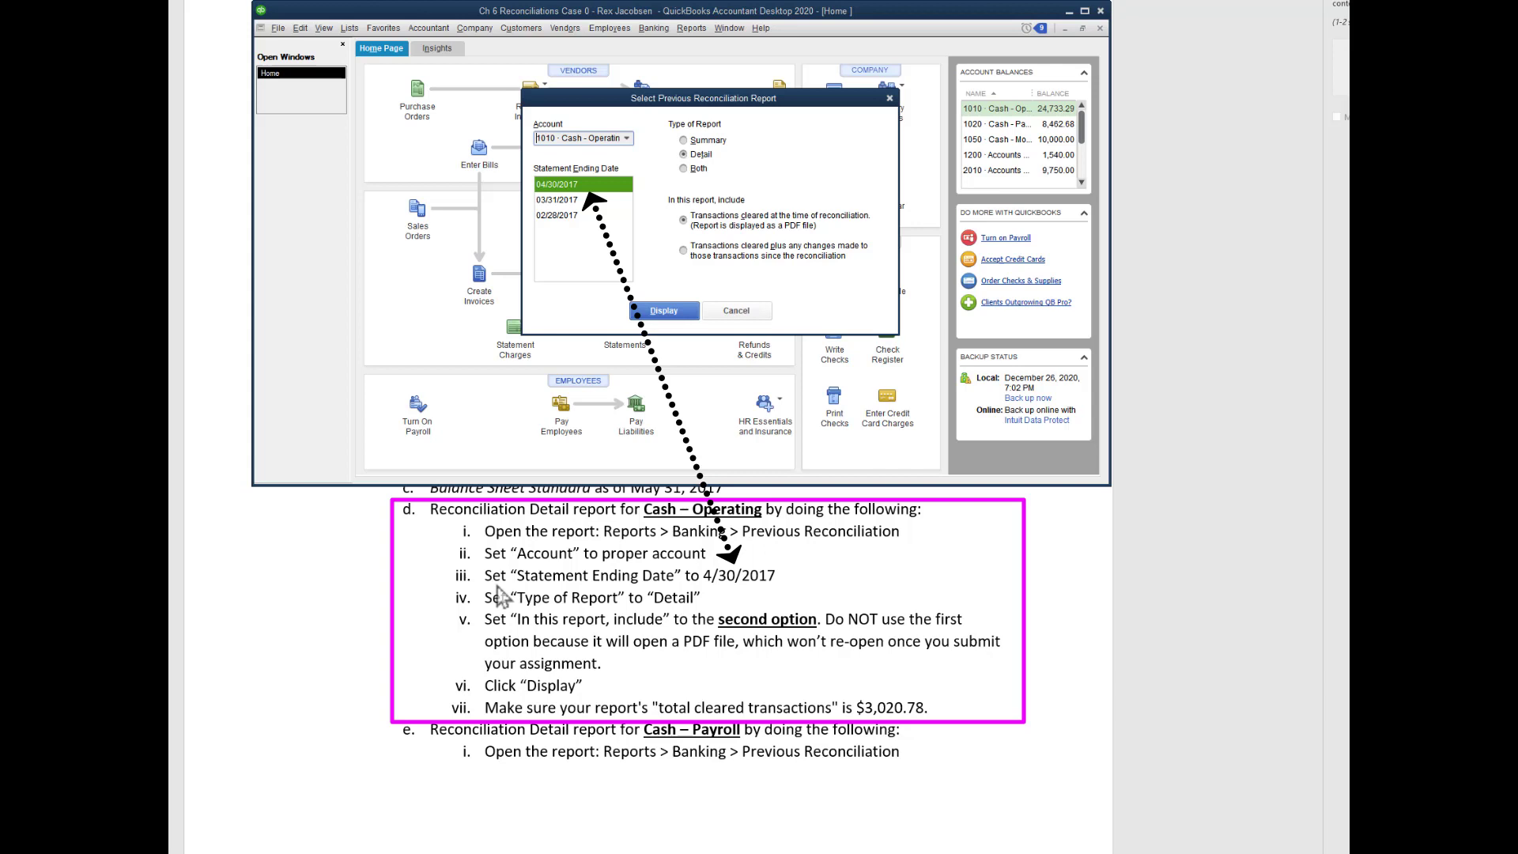
mouse_move(707, 595)
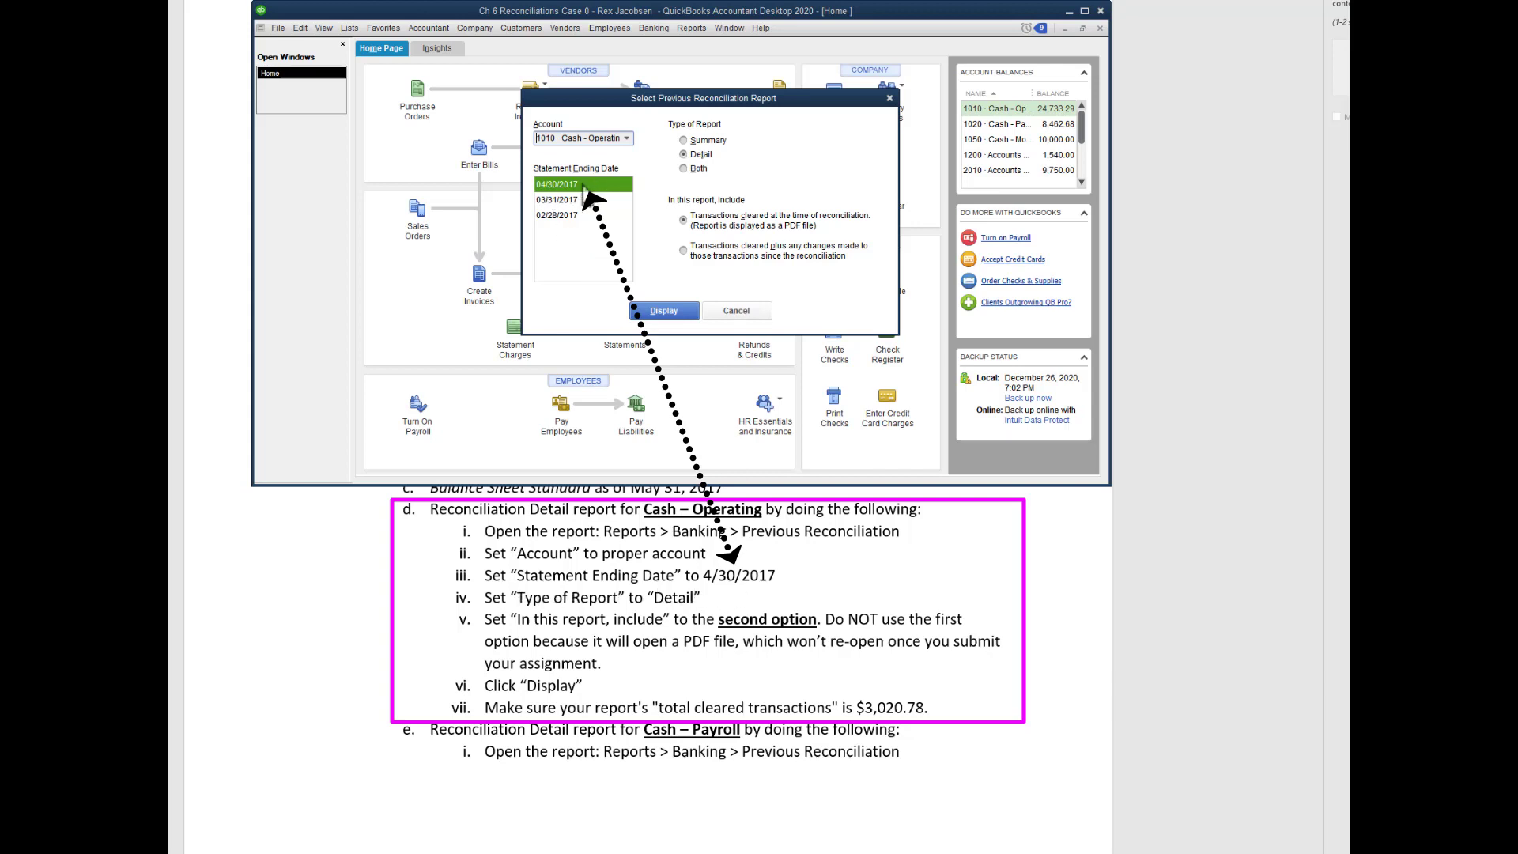
click(570, 185)
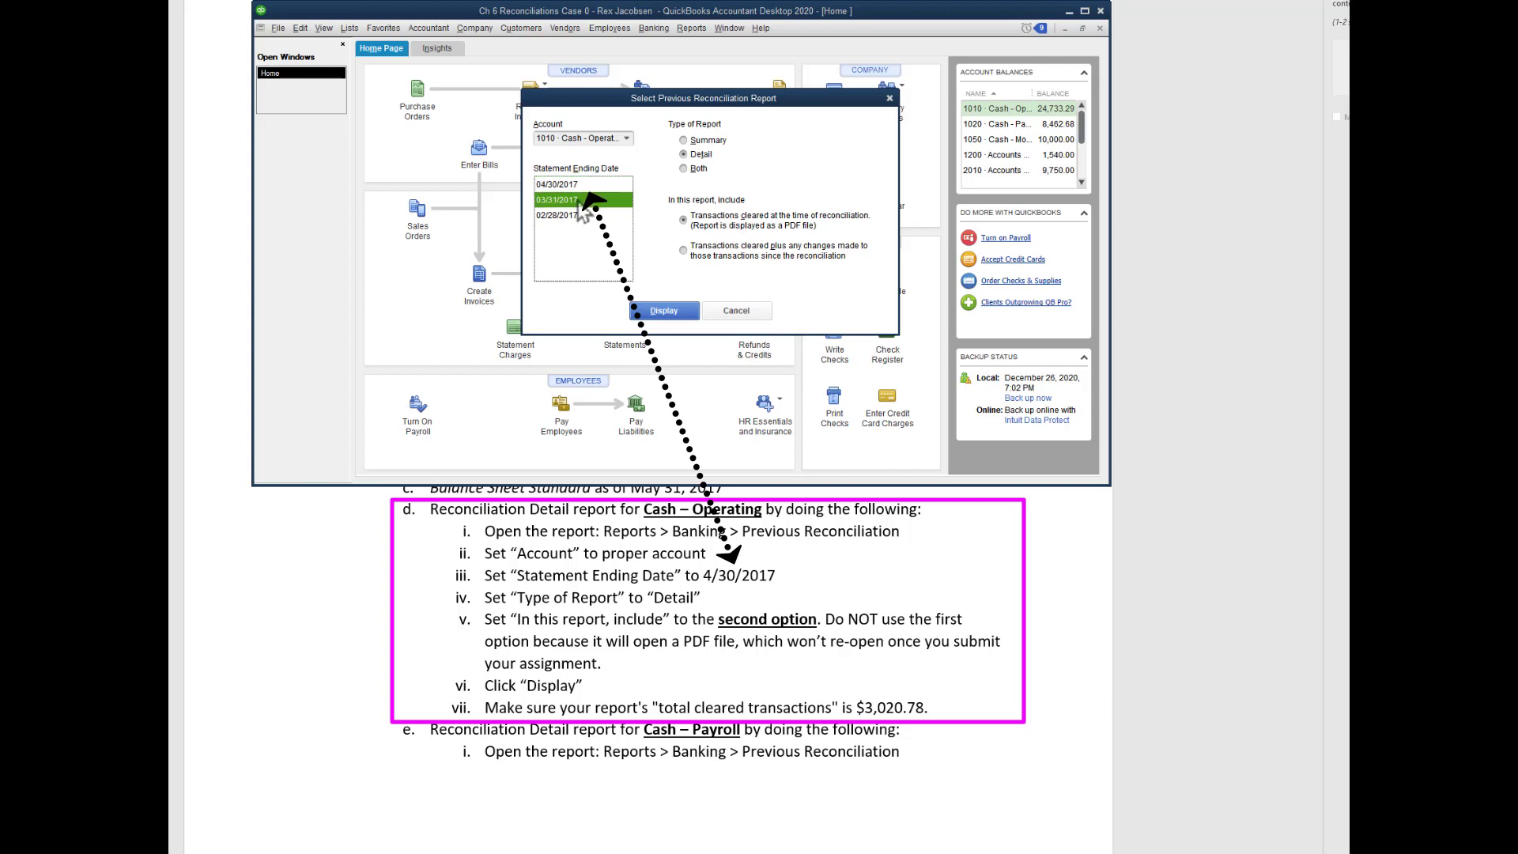
click(570, 184)
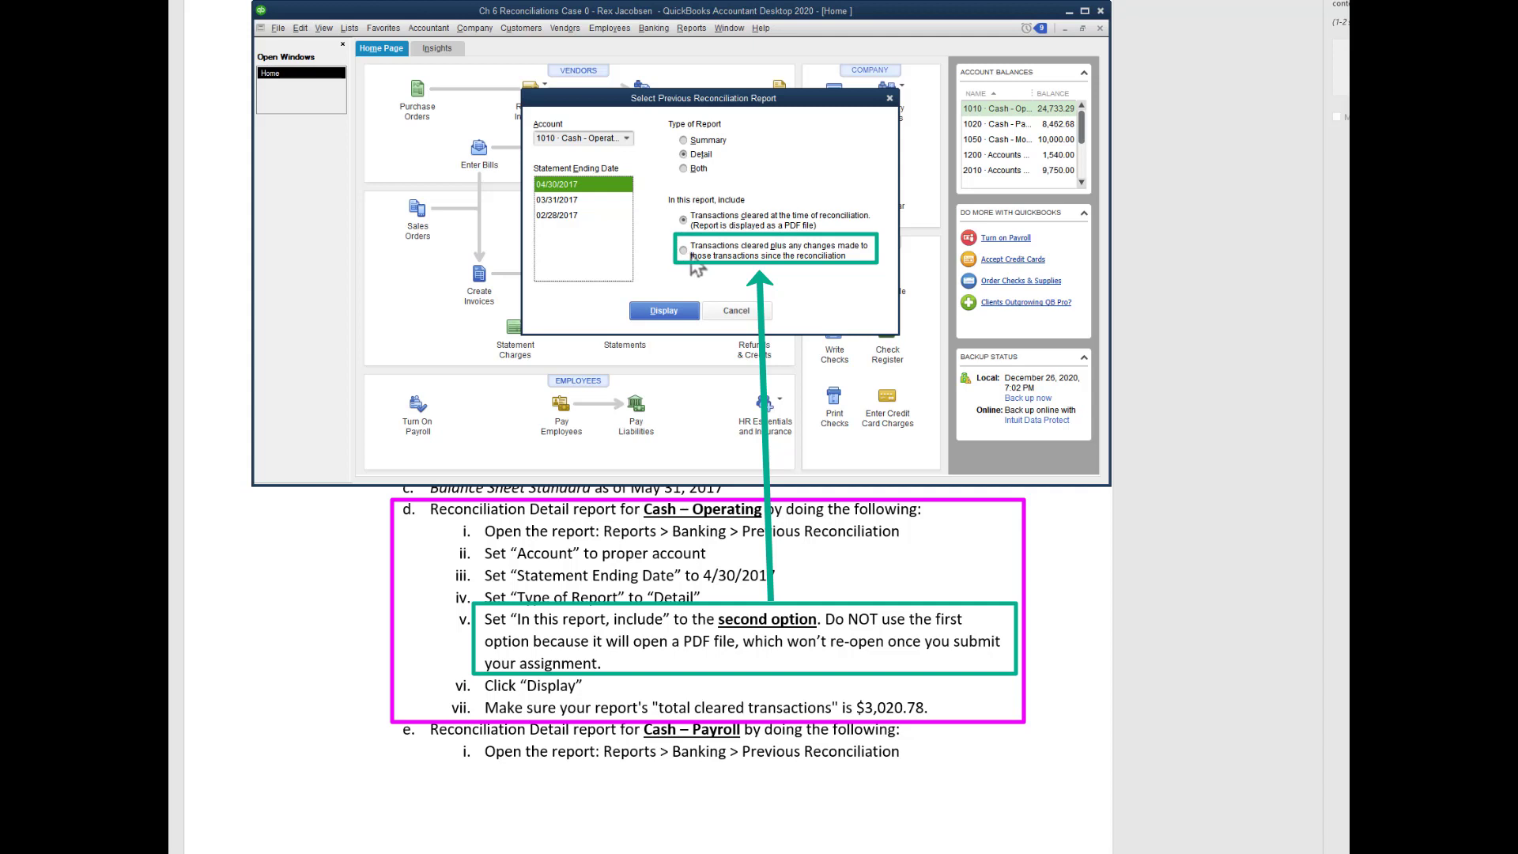
mouse_move(687, 251)
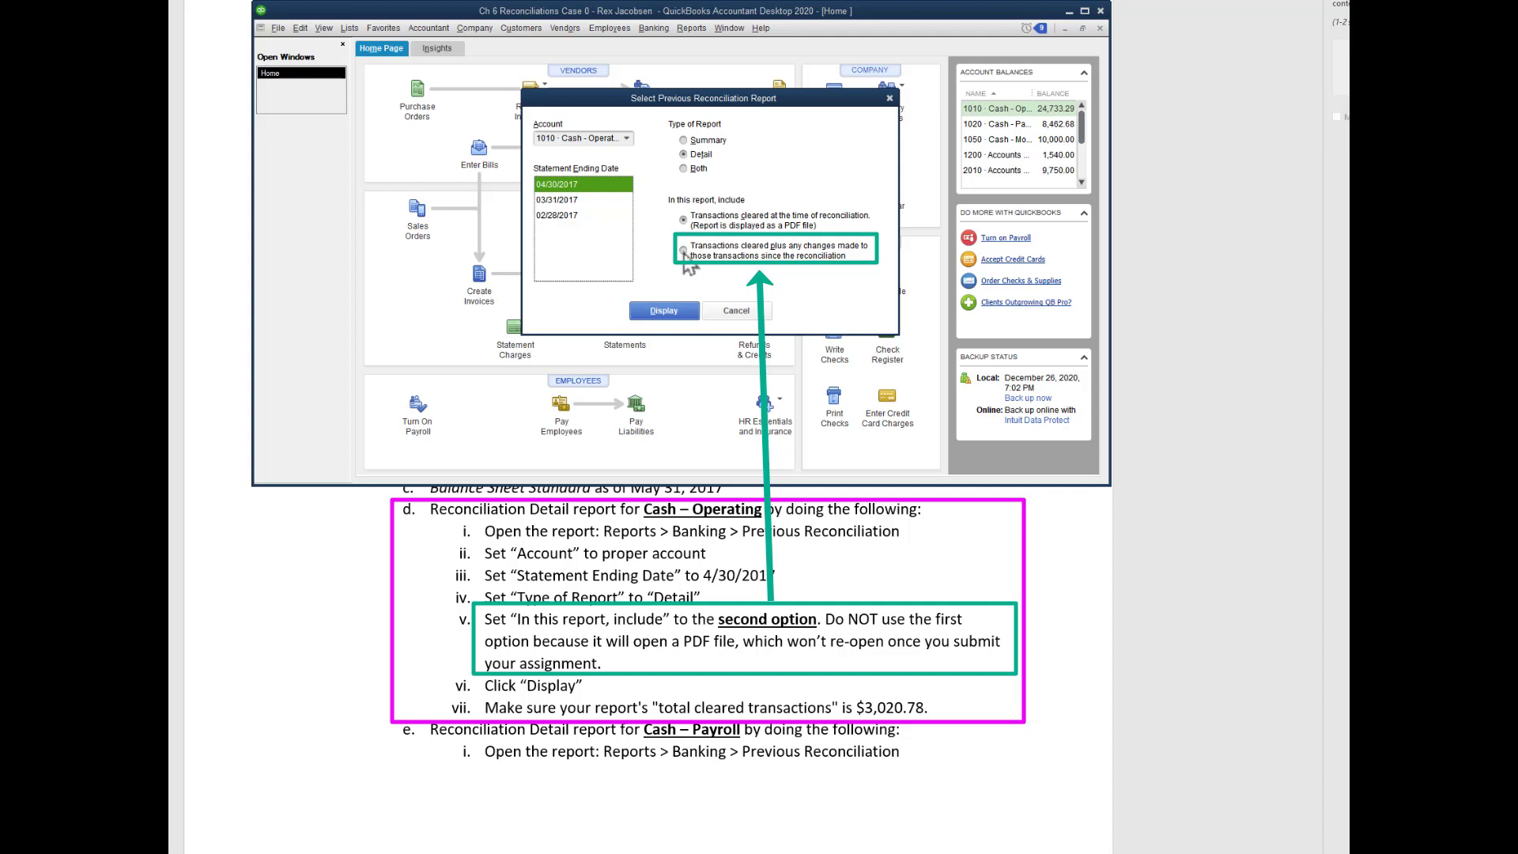
click(686, 245)
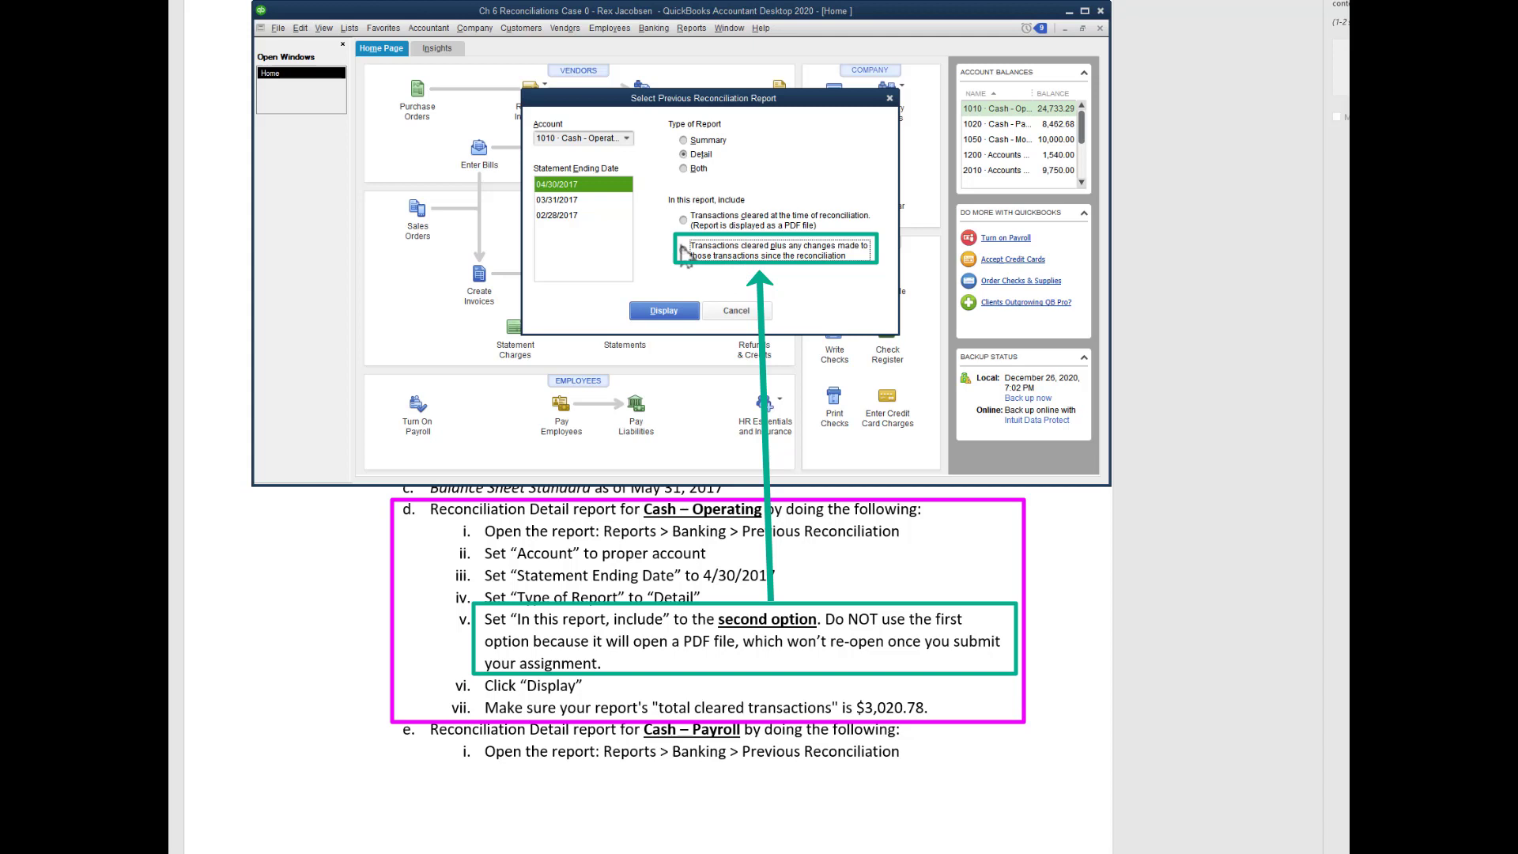
Confirm 'cleared plus any changes since reconciliation' and display the report
click(685, 248)
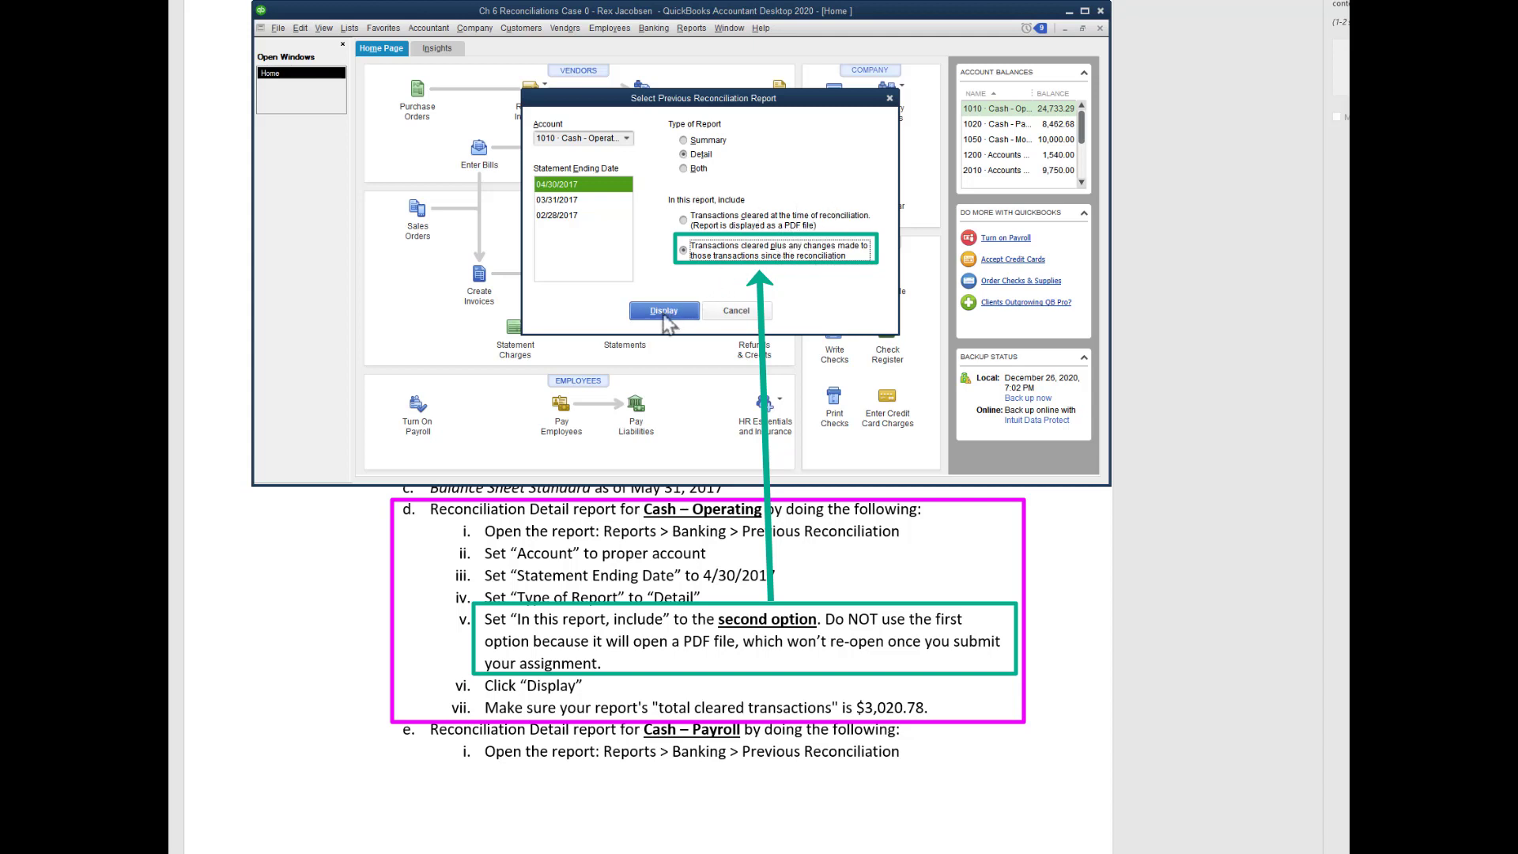
click(664, 310)
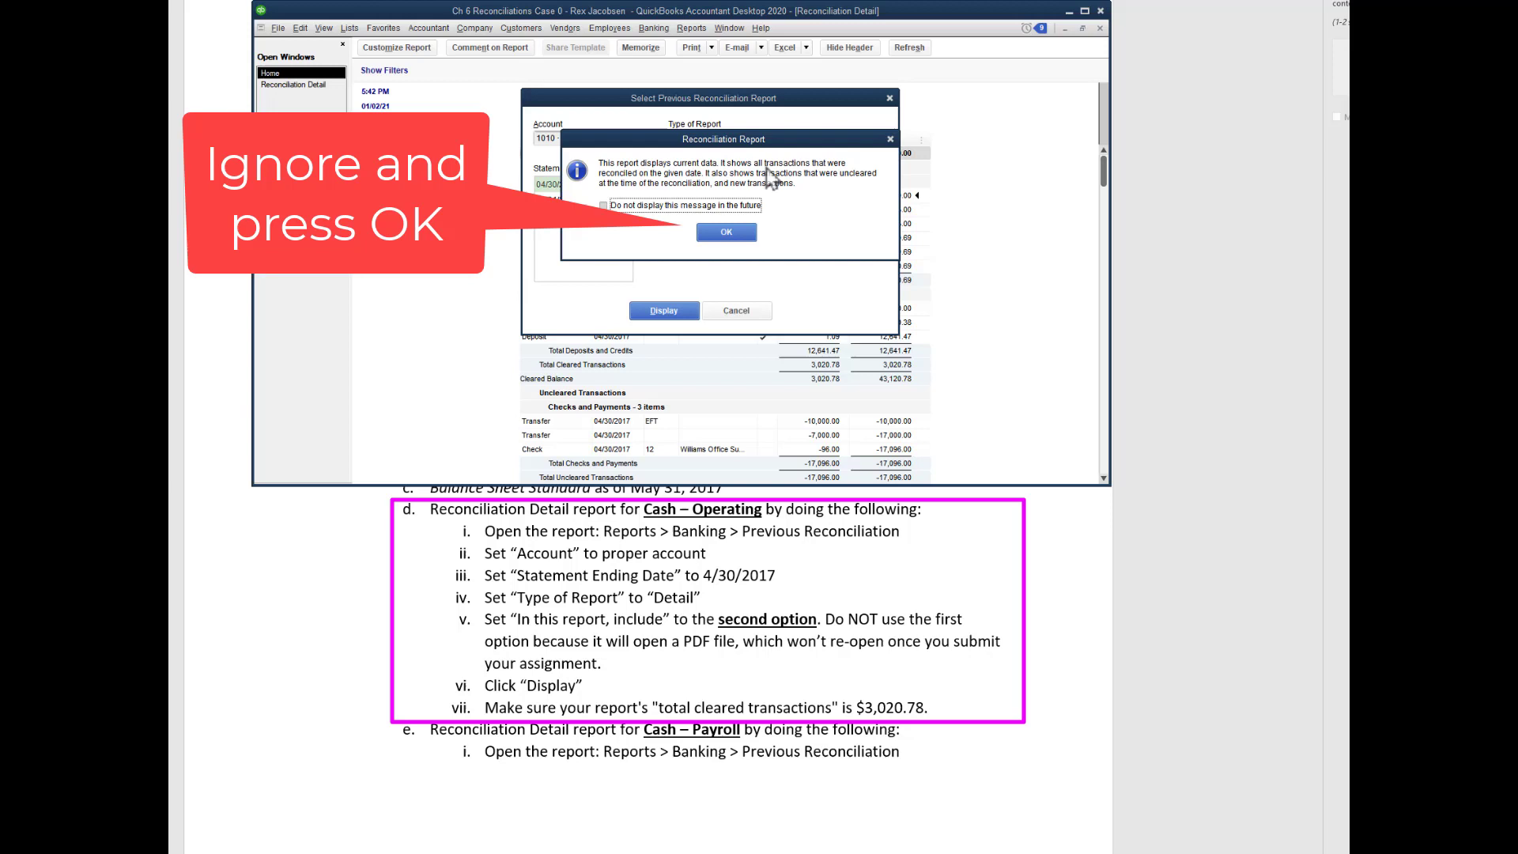
mouse_move(713, 189)
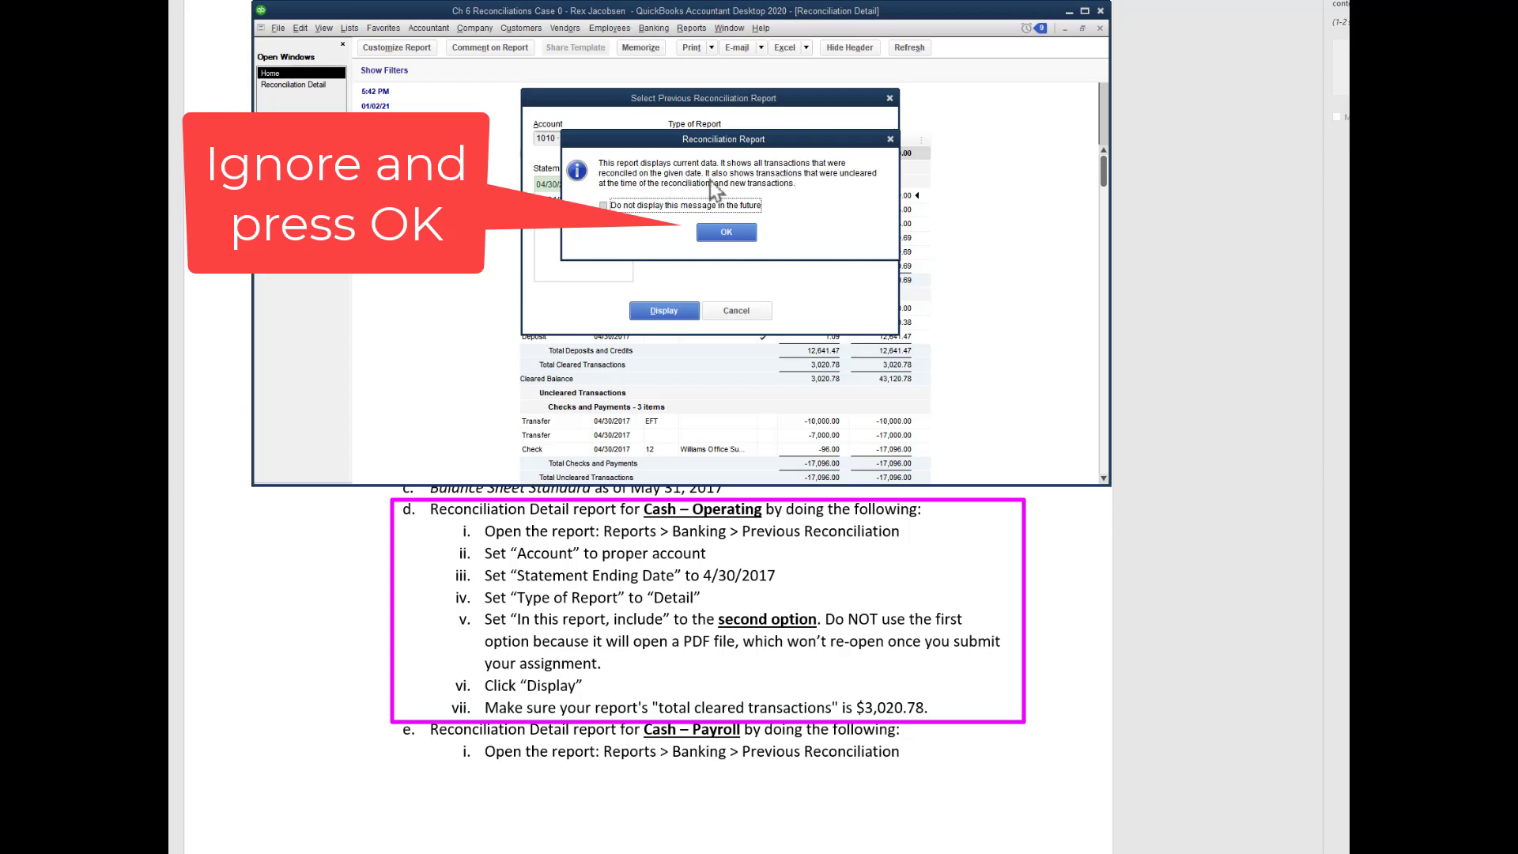
mouse_move(668, 209)
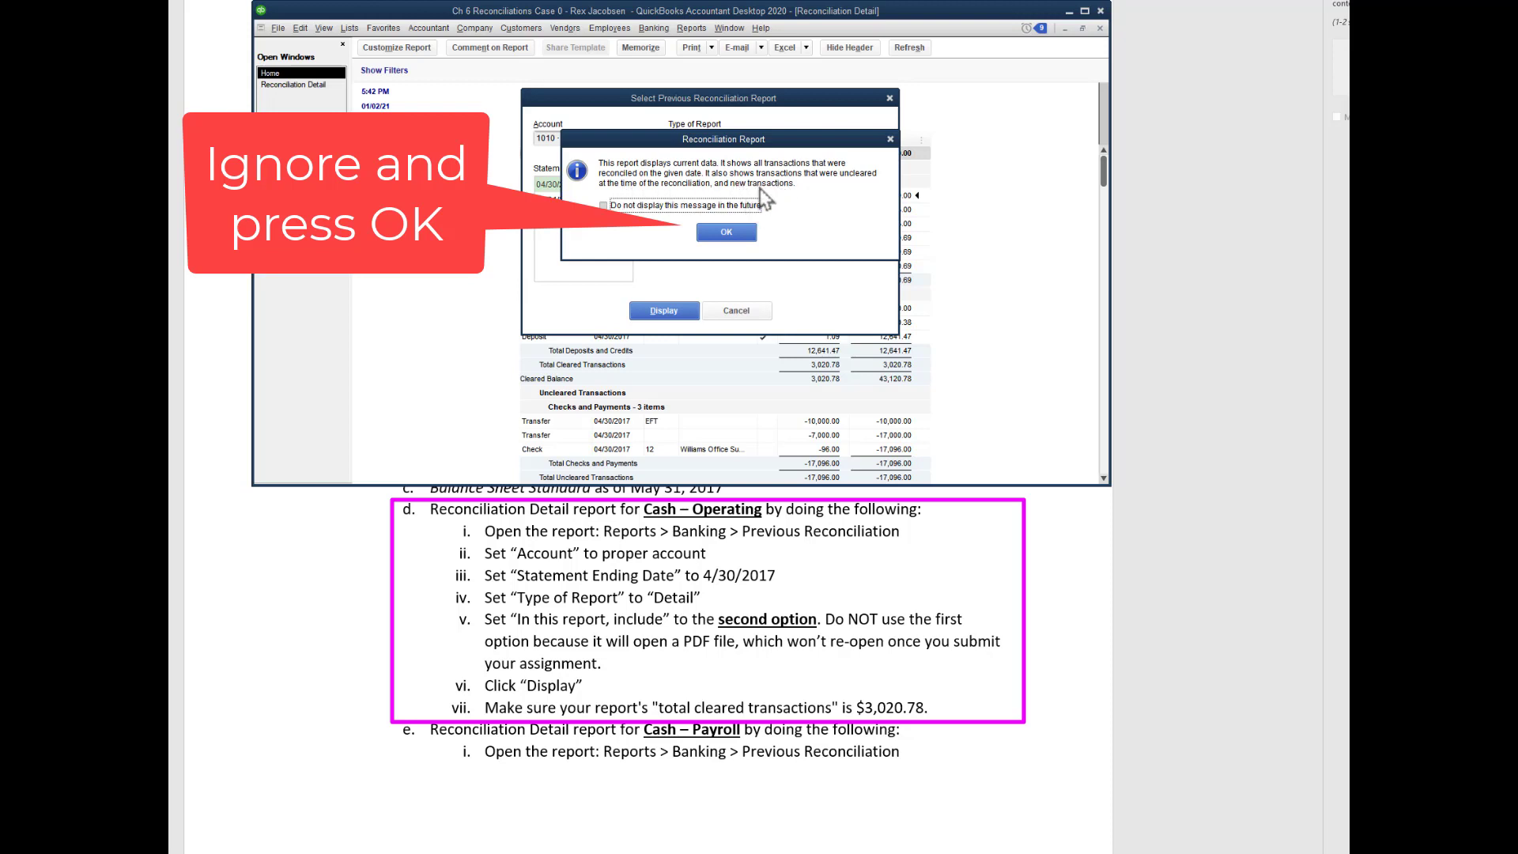
mouse_move(823, 213)
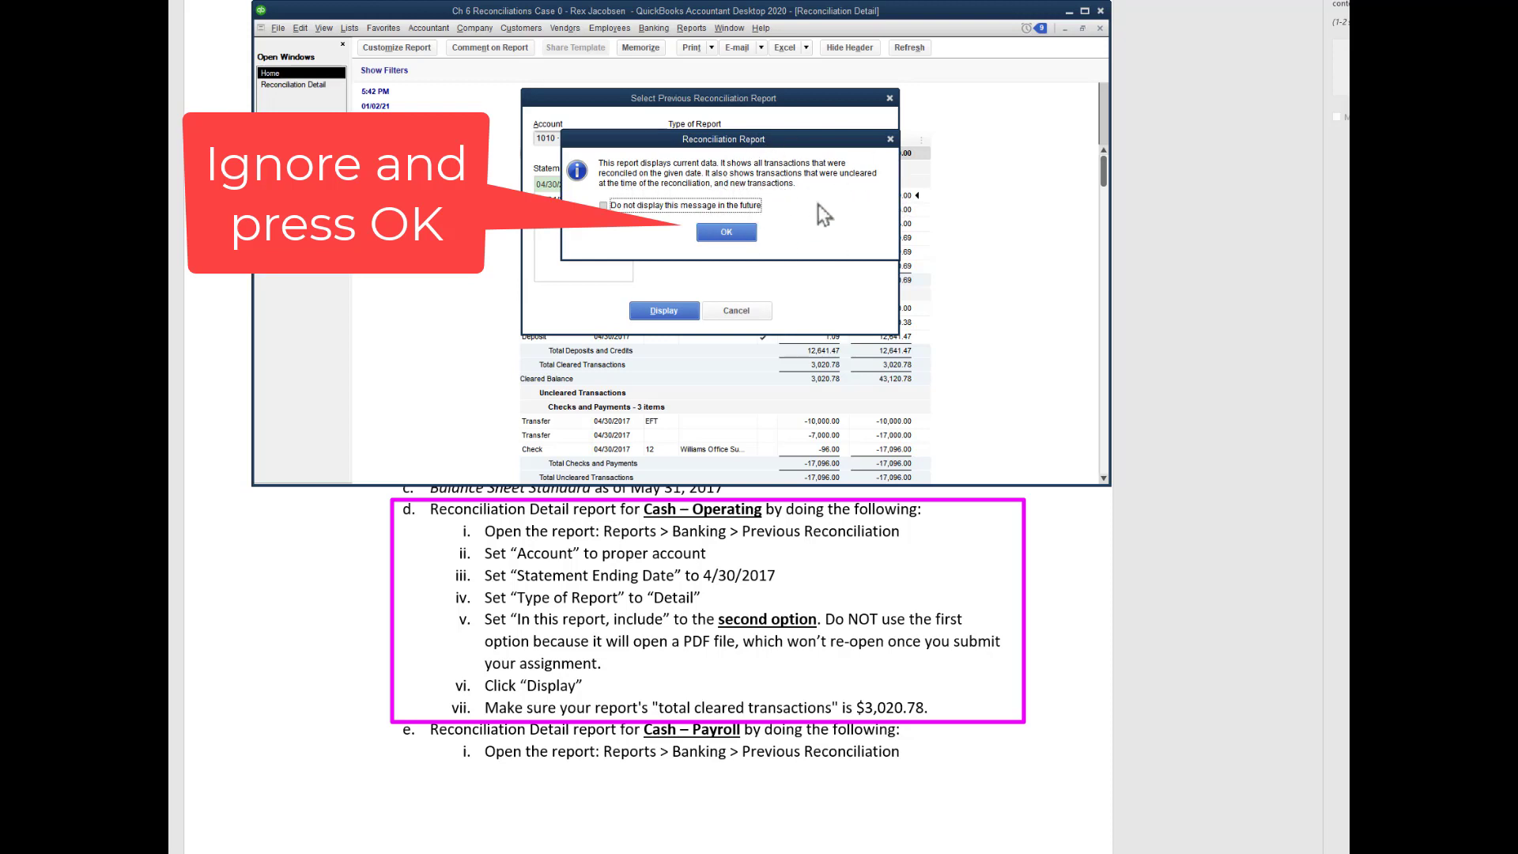
mouse_move(675, 241)
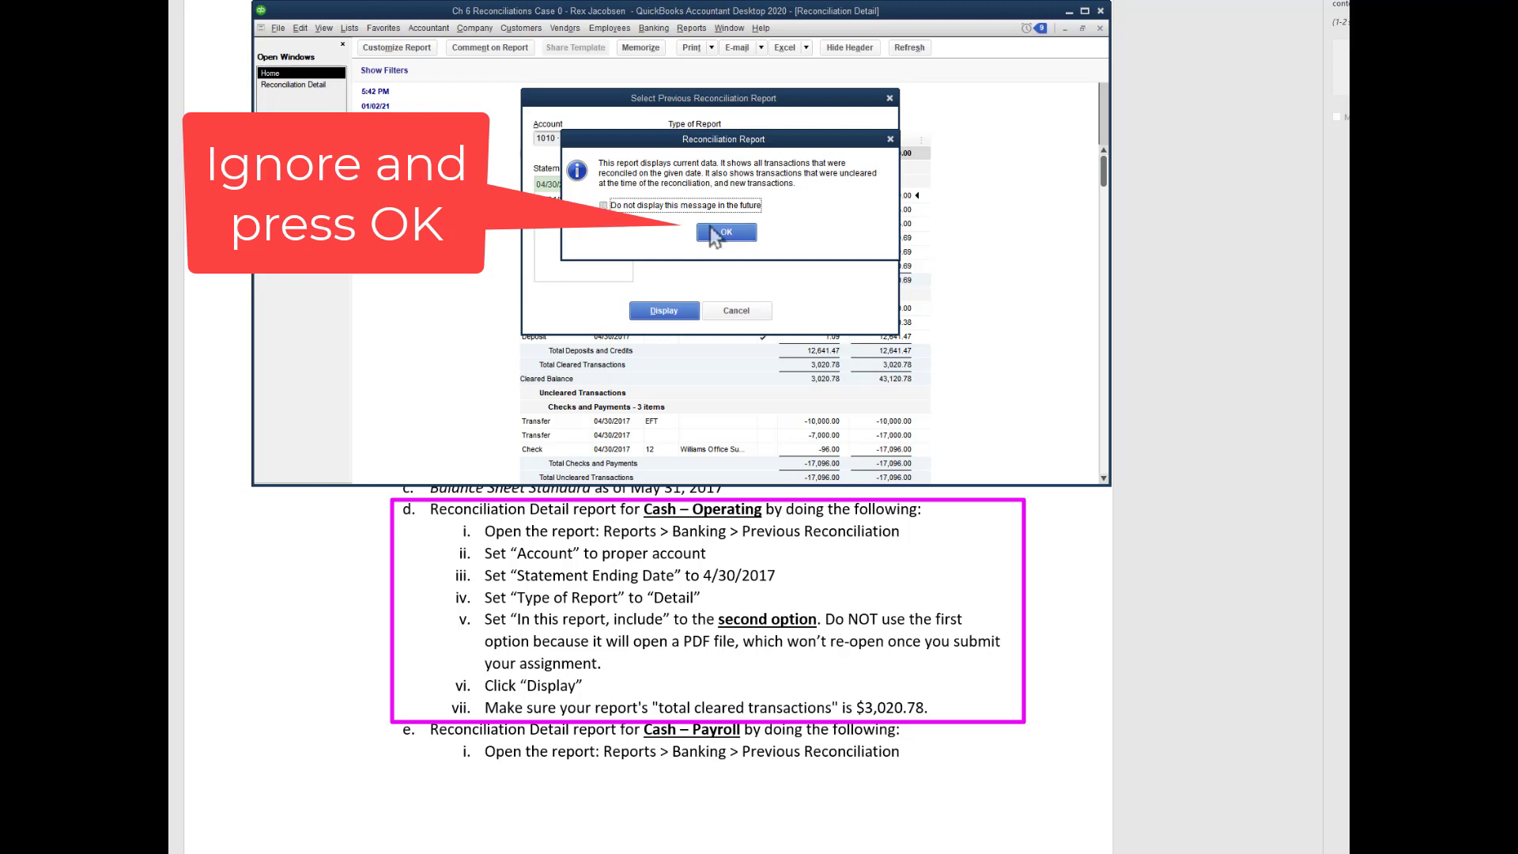
Dismiss the current-data notice to reveal the $3,020.78 cleared total
click(725, 233)
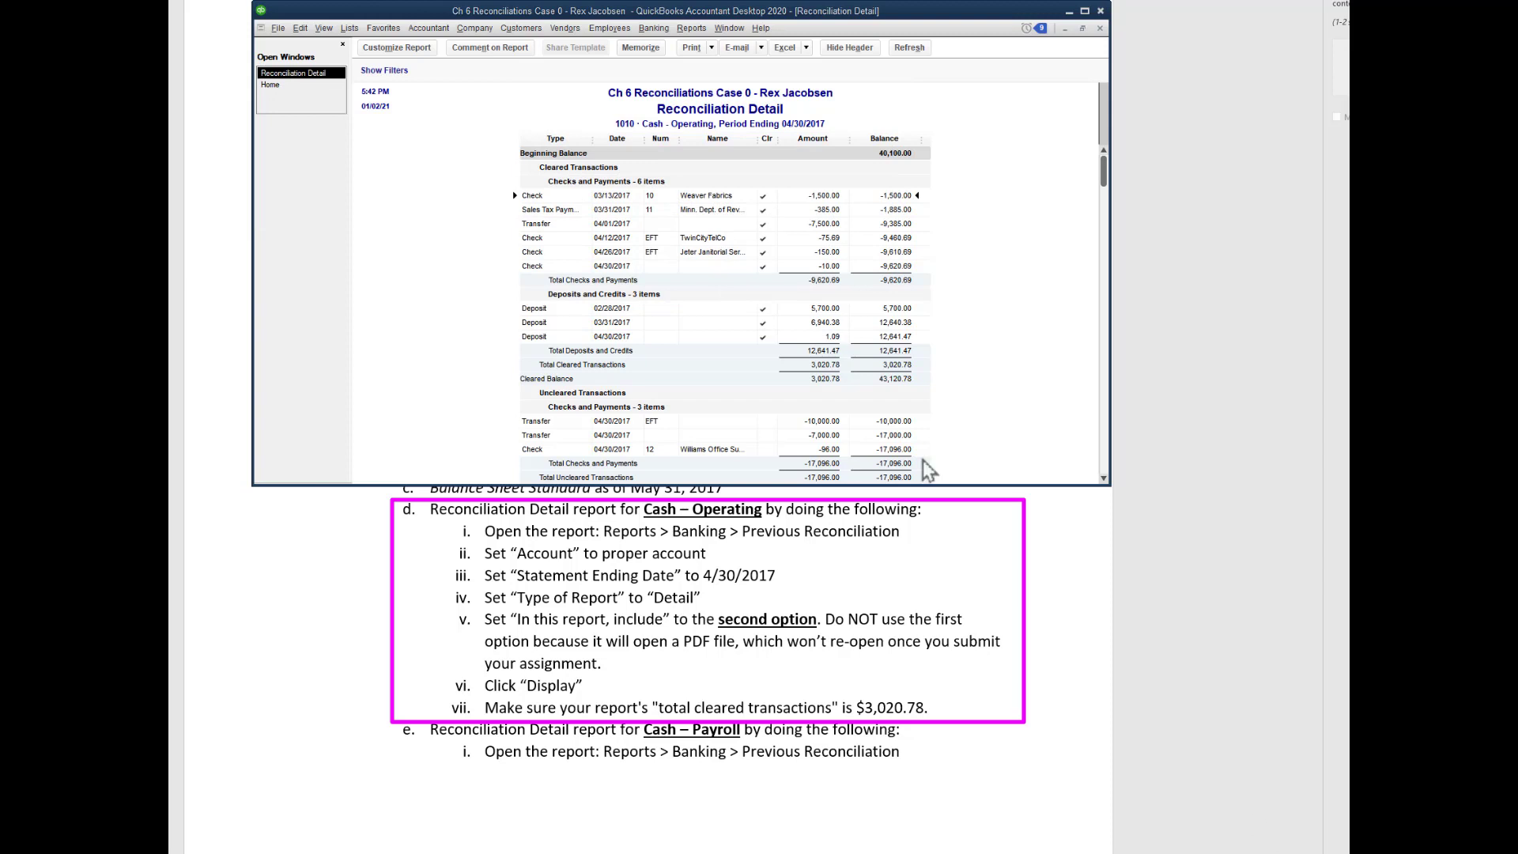
mouse_move(564, 195)
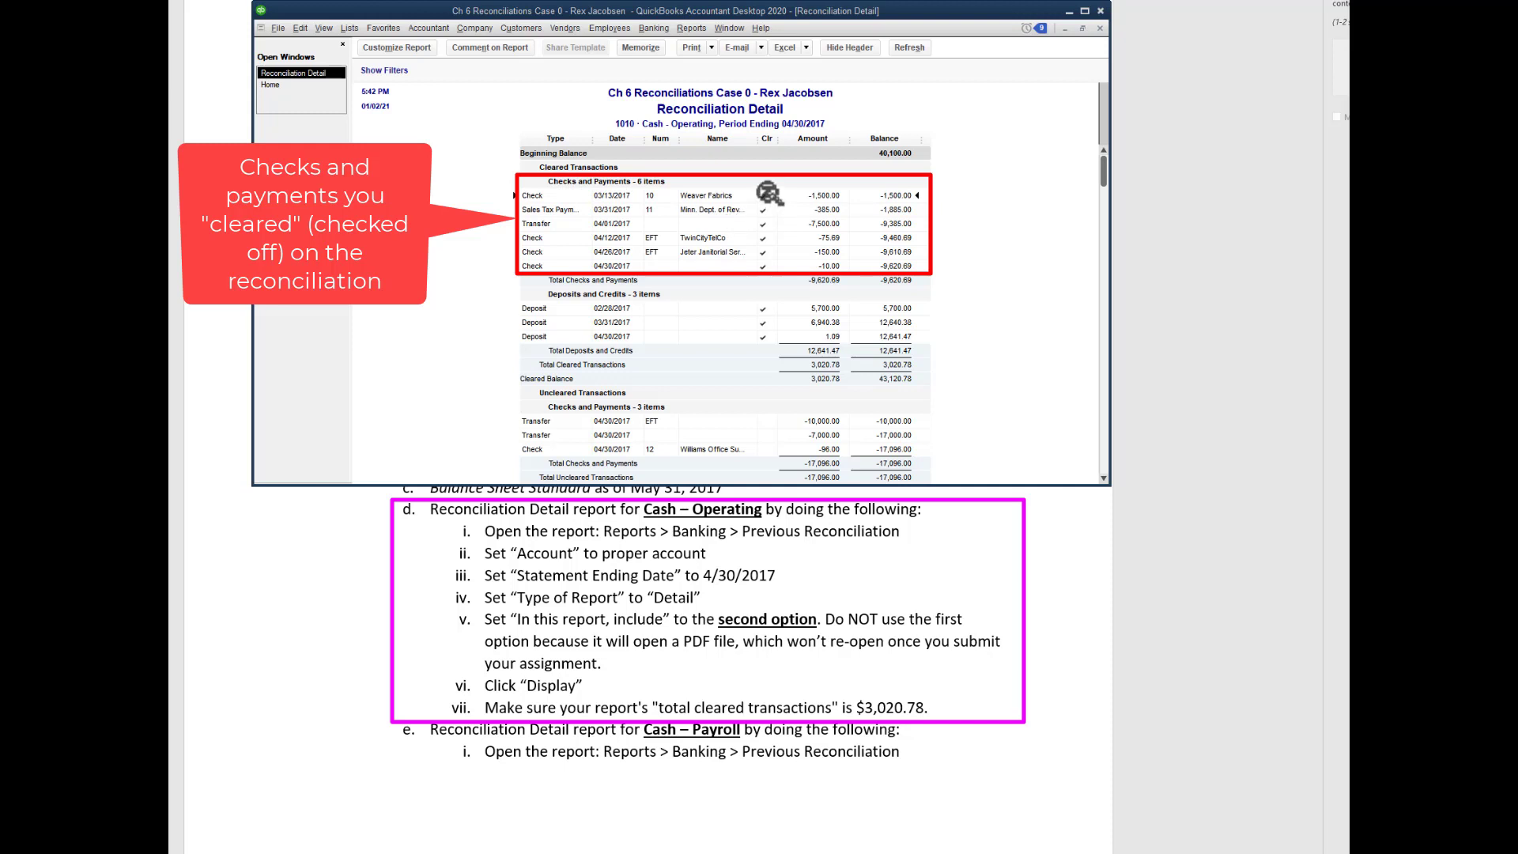
mouse_move(764, 336)
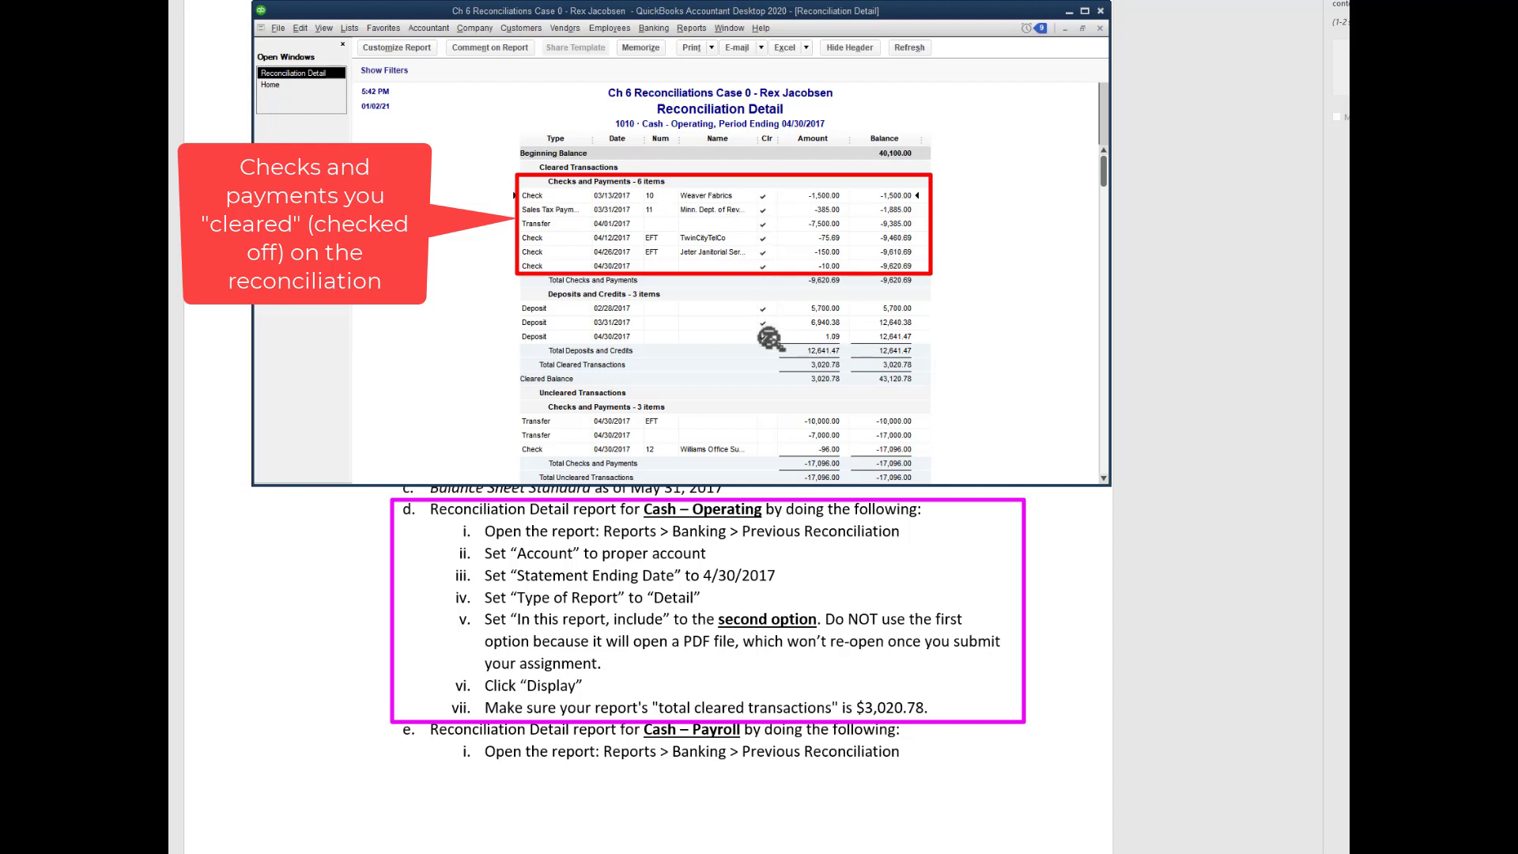
mouse_move(767, 138)
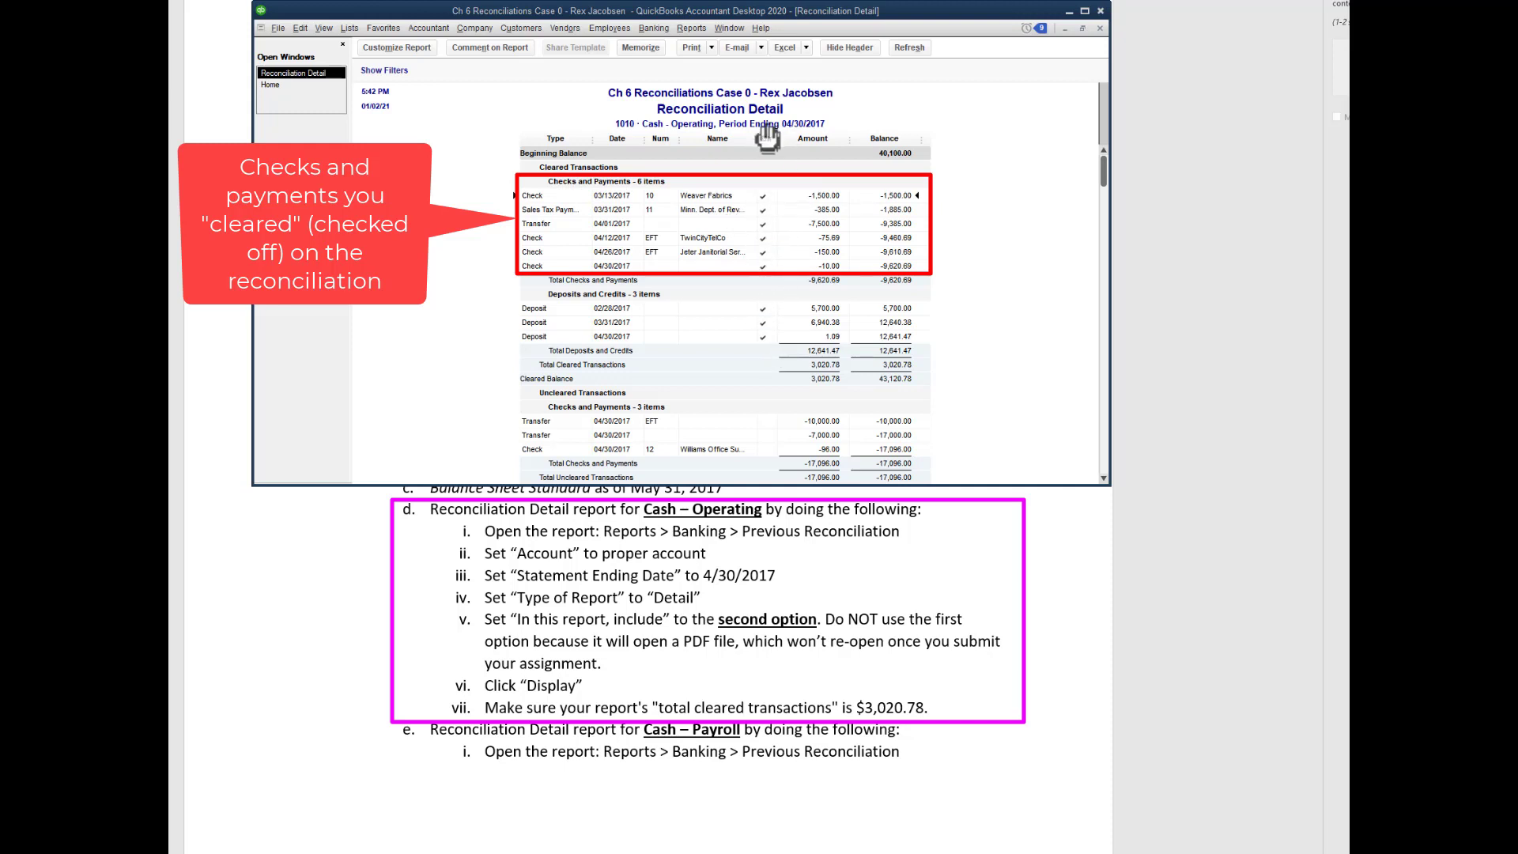
mouse_move(793, 174)
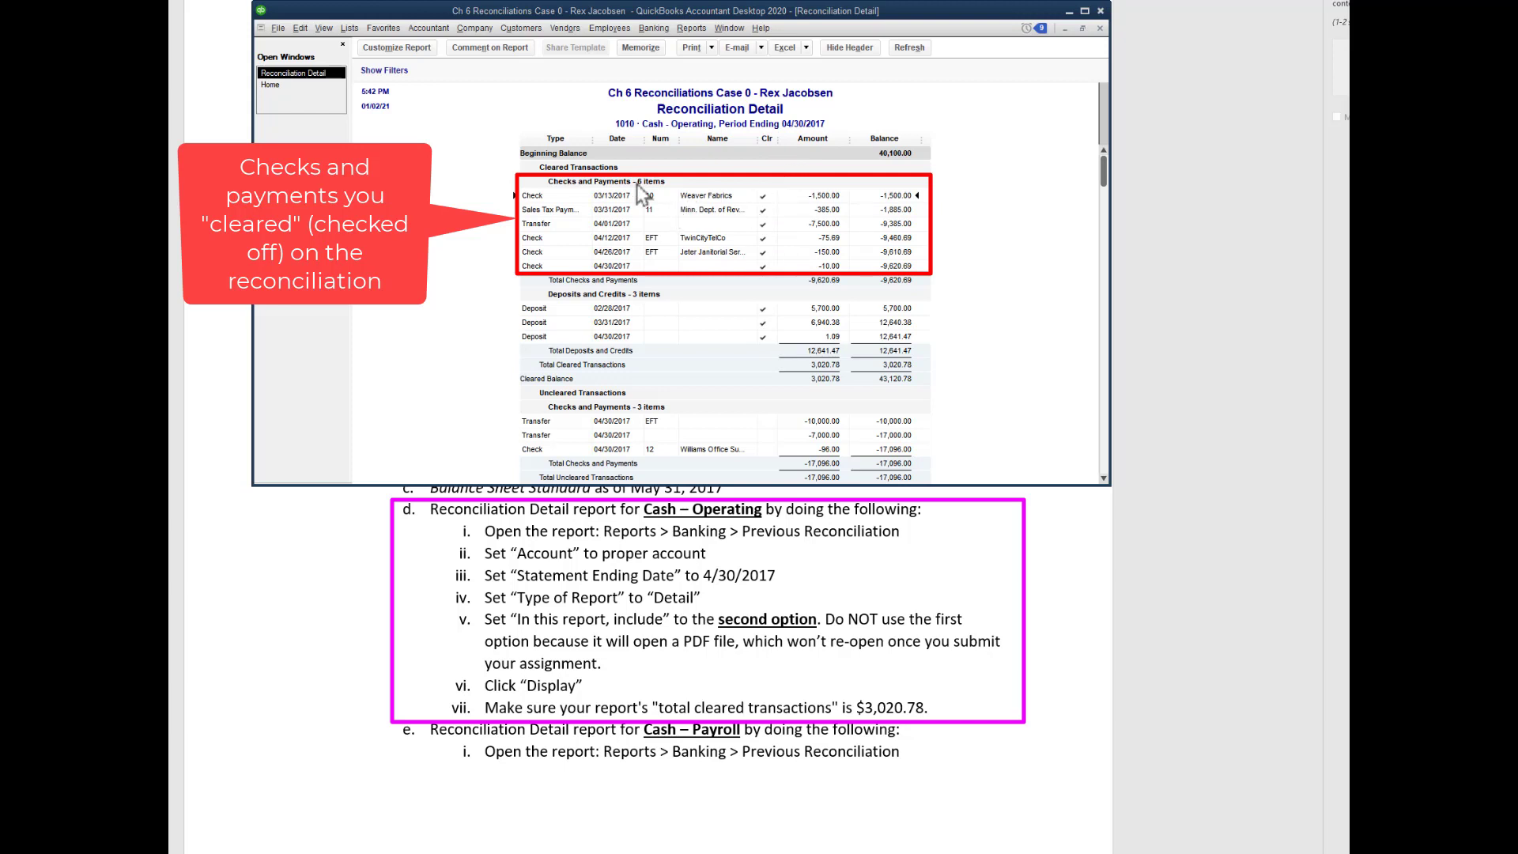
mouse_move(555, 310)
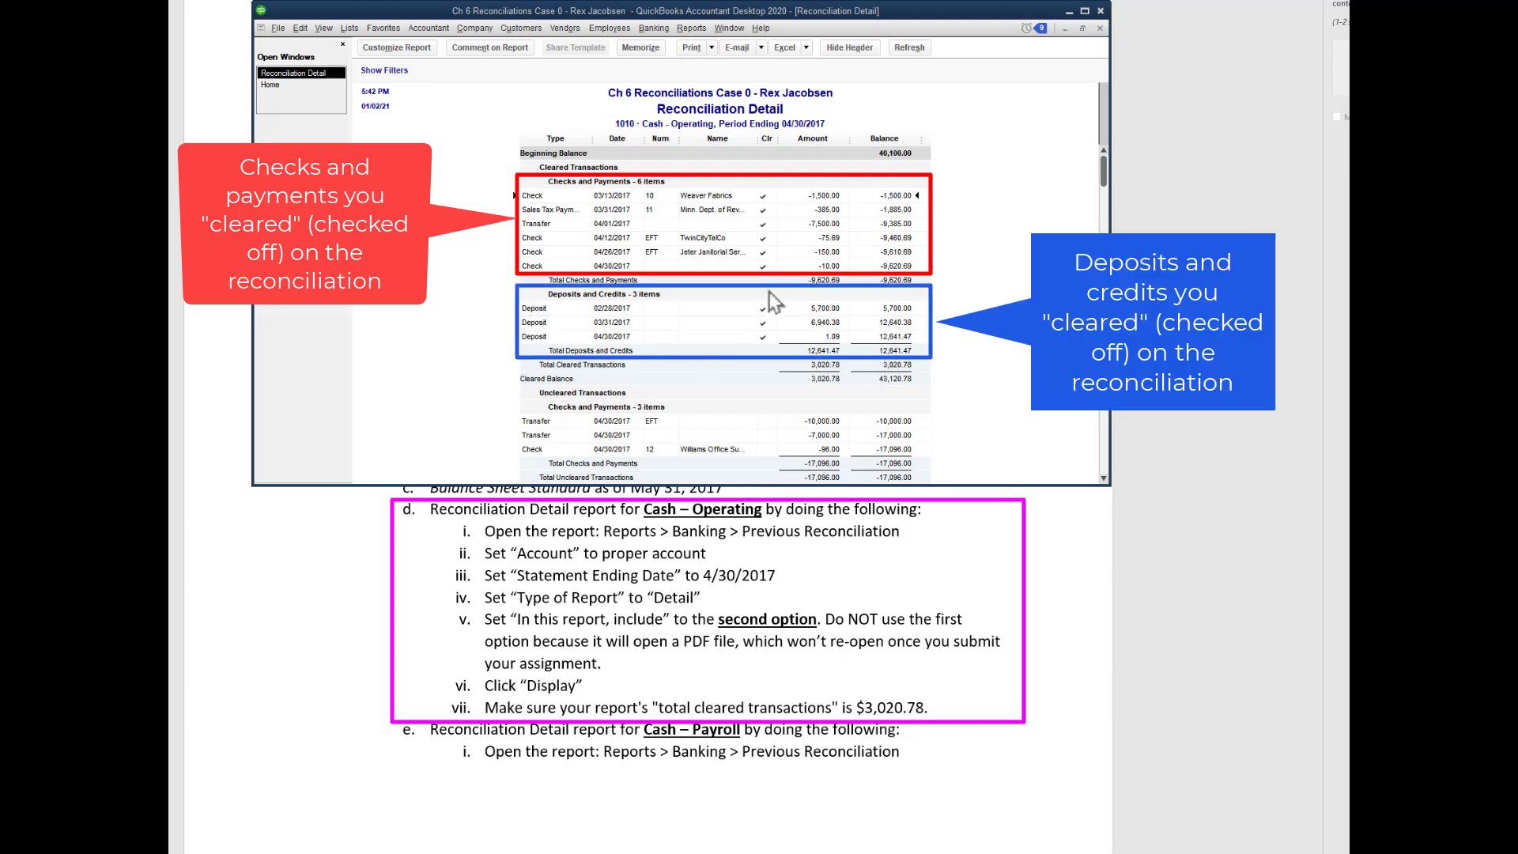
mouse_move(716, 668)
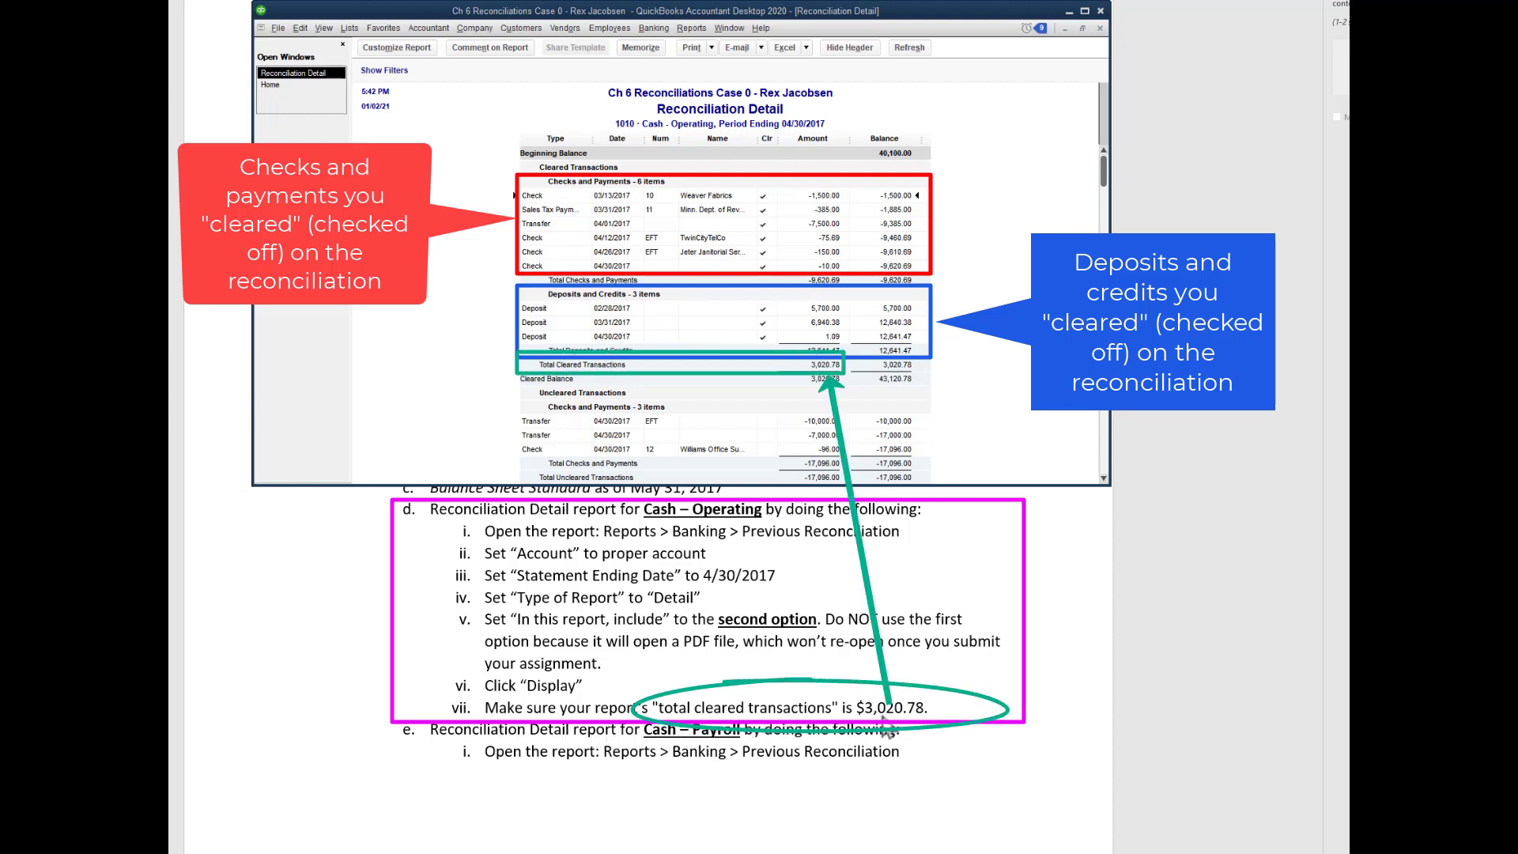
mouse_move(576, 366)
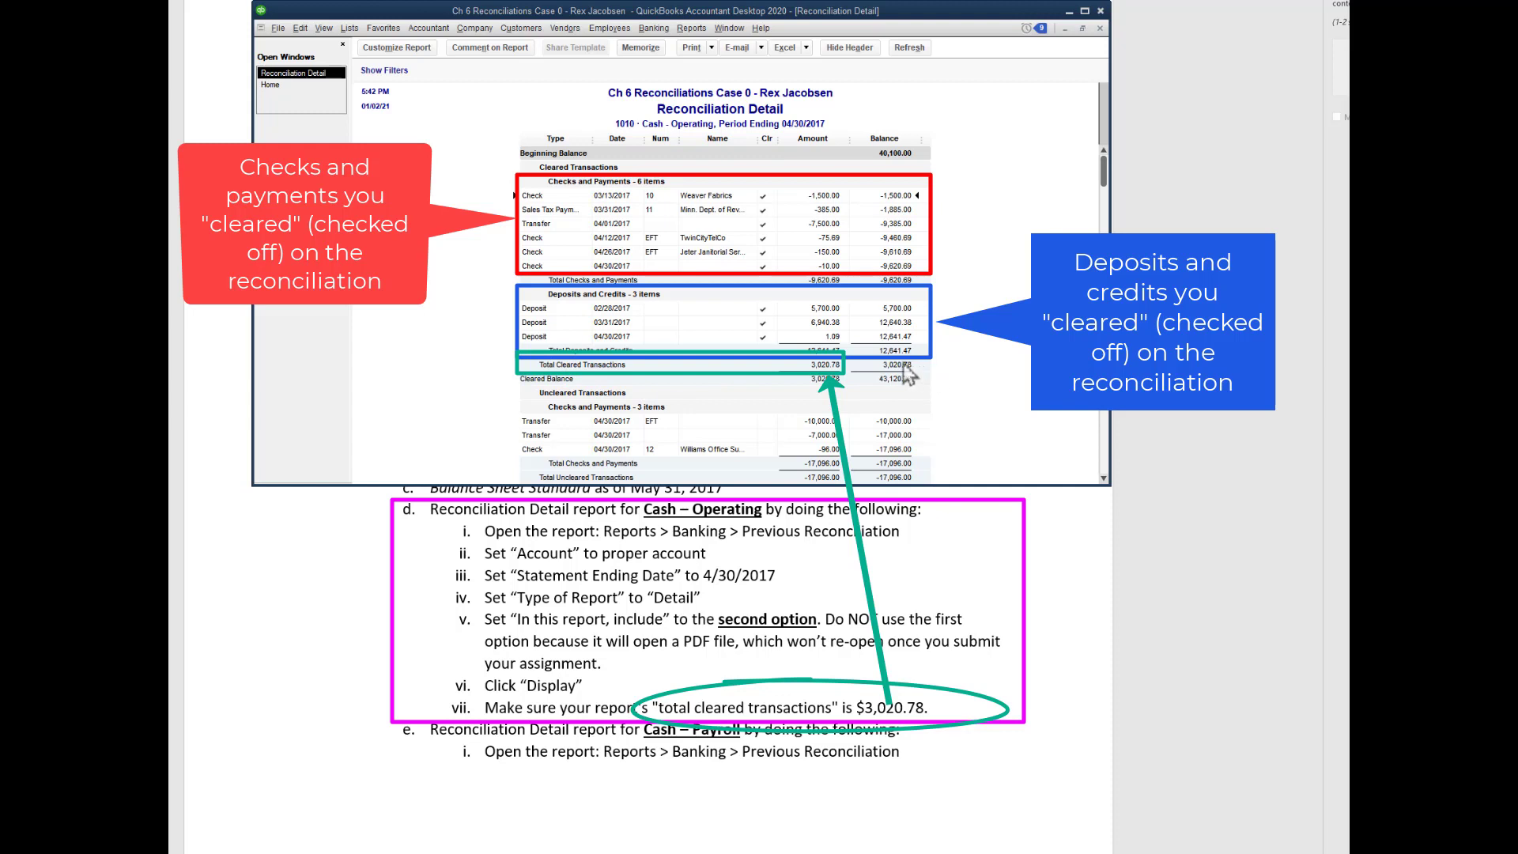
mouse_move(764, 405)
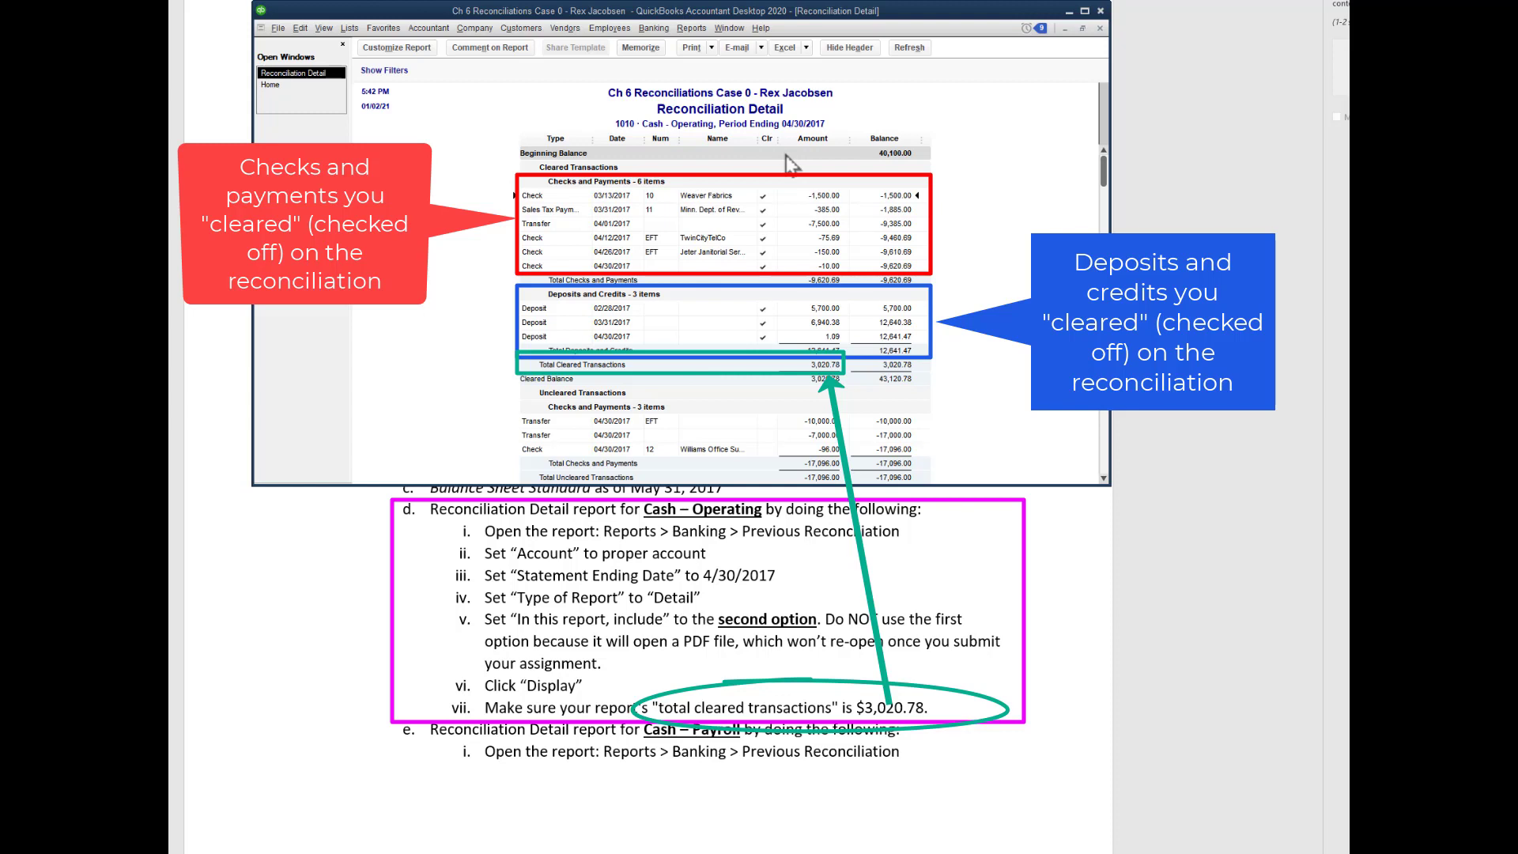
mouse_move(797, 511)
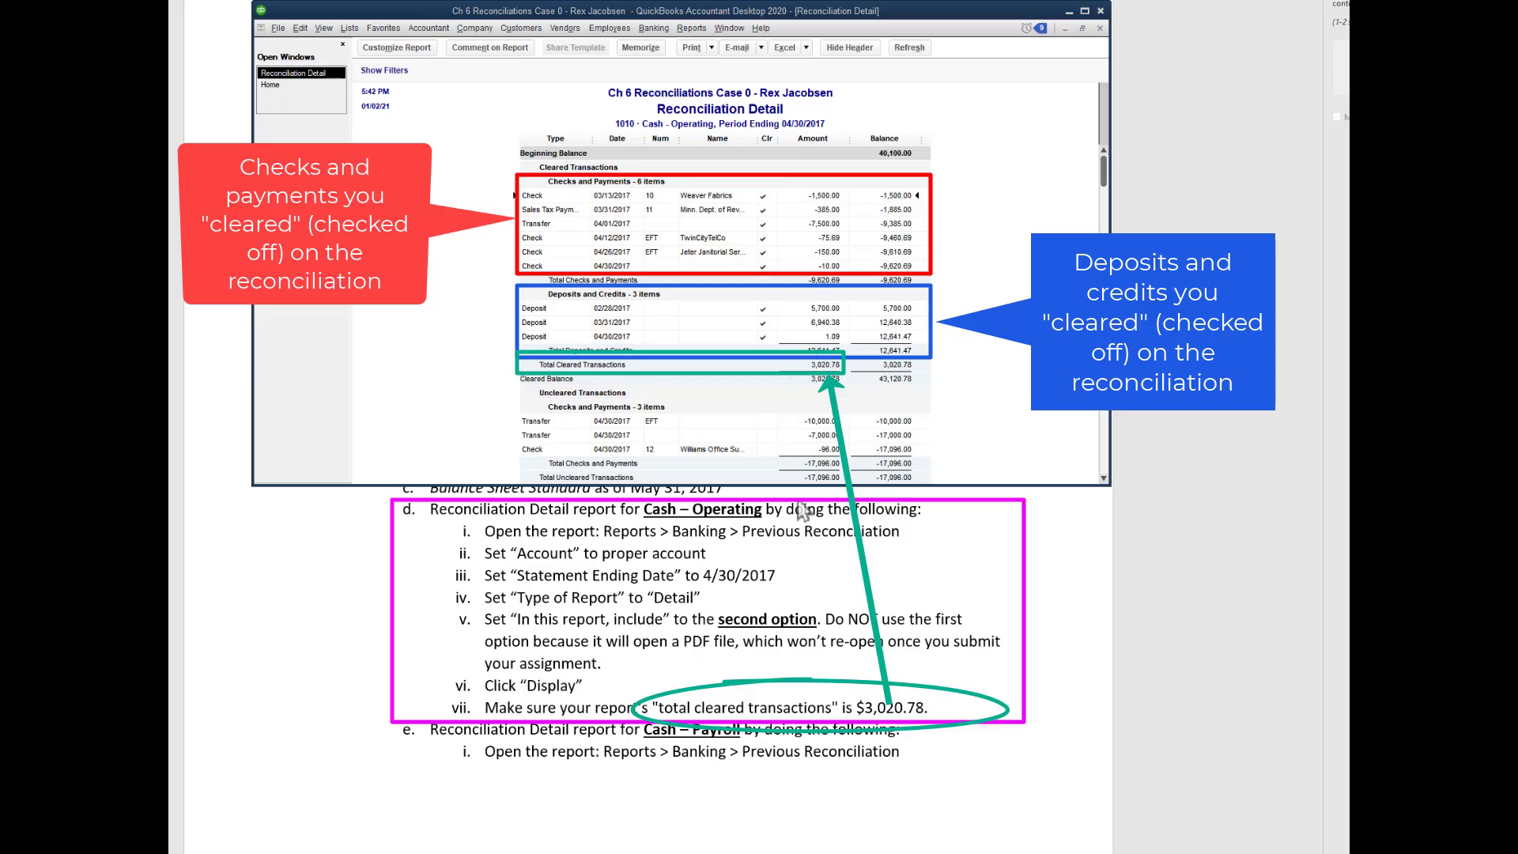